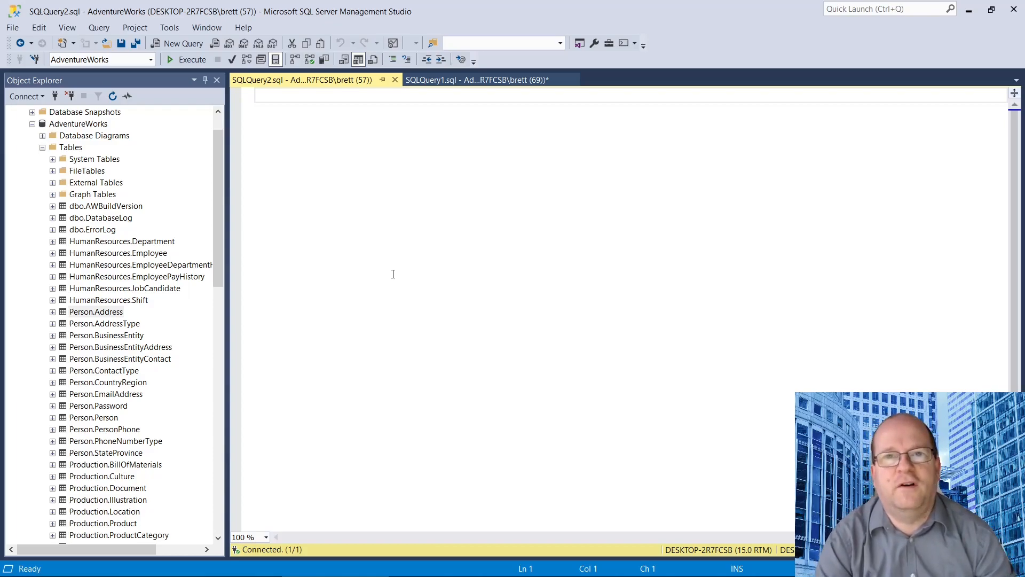
{"action": "mouse_move", "coordinate": [94, 318]}
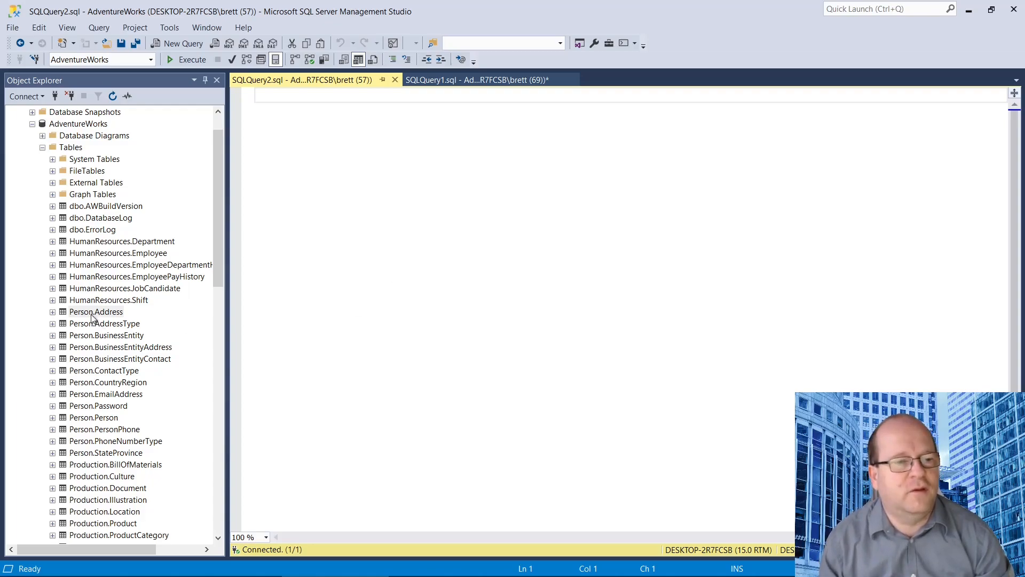
- Run sp_columns 'Address' and check the AddressID column name in the nine-row result
{"action": "left_click", "coordinate": [95, 311]}
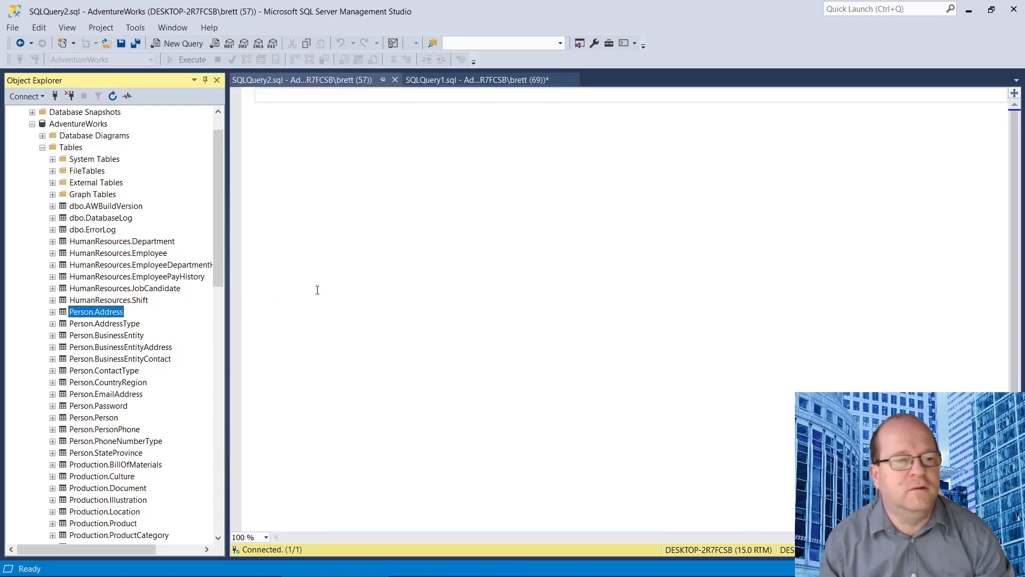
{"action": "left_click", "coordinate": [338, 261]}
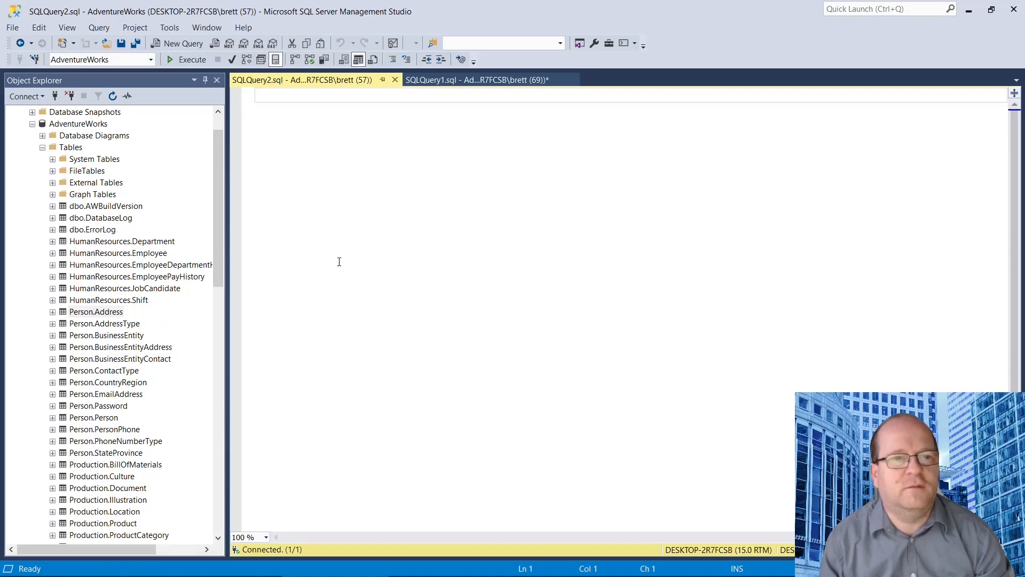
{"action": "type", "text": "sp_"}
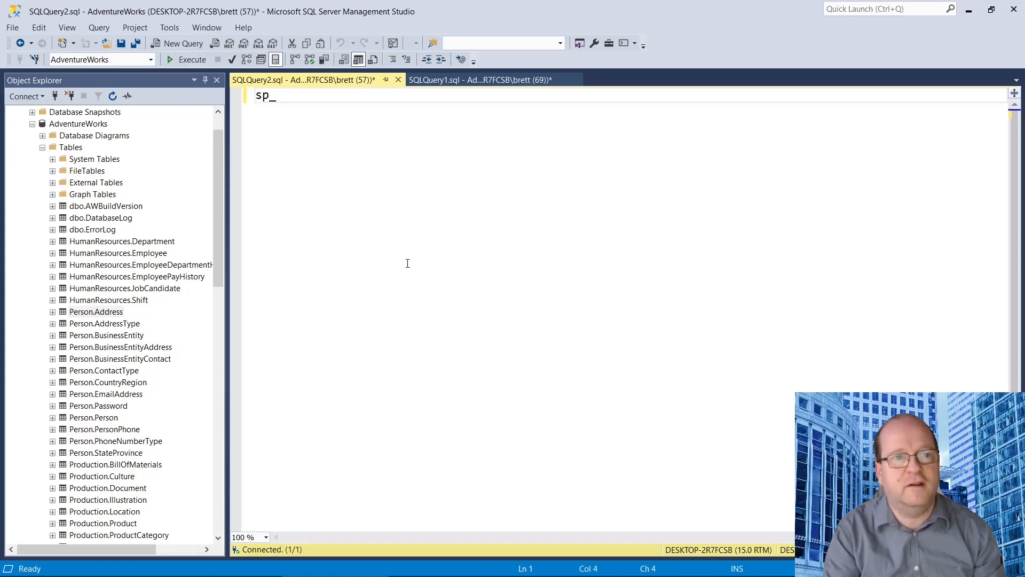
{"action": "type", "text": "colu"}
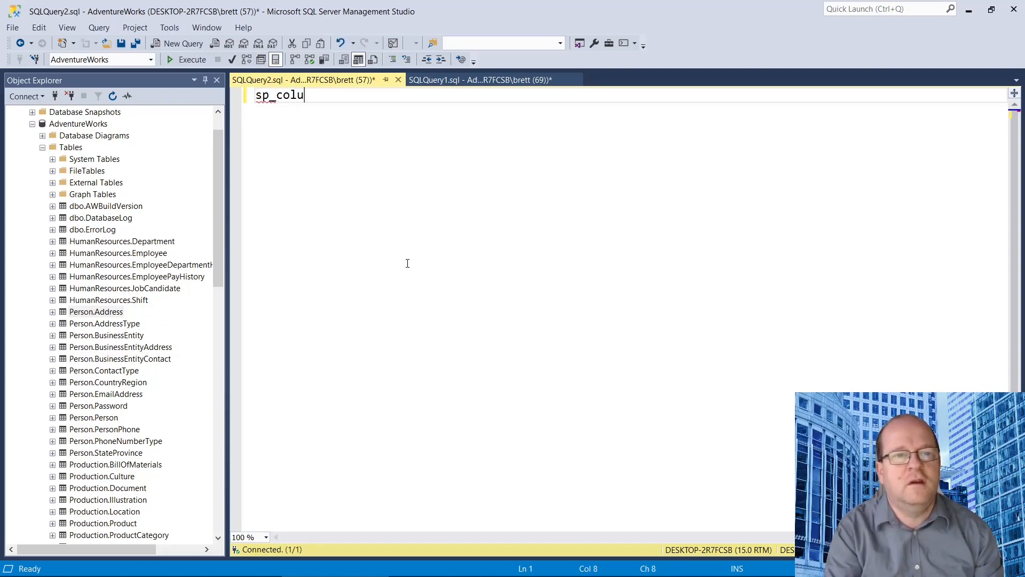
{"action": "type", "text": "mns '"}
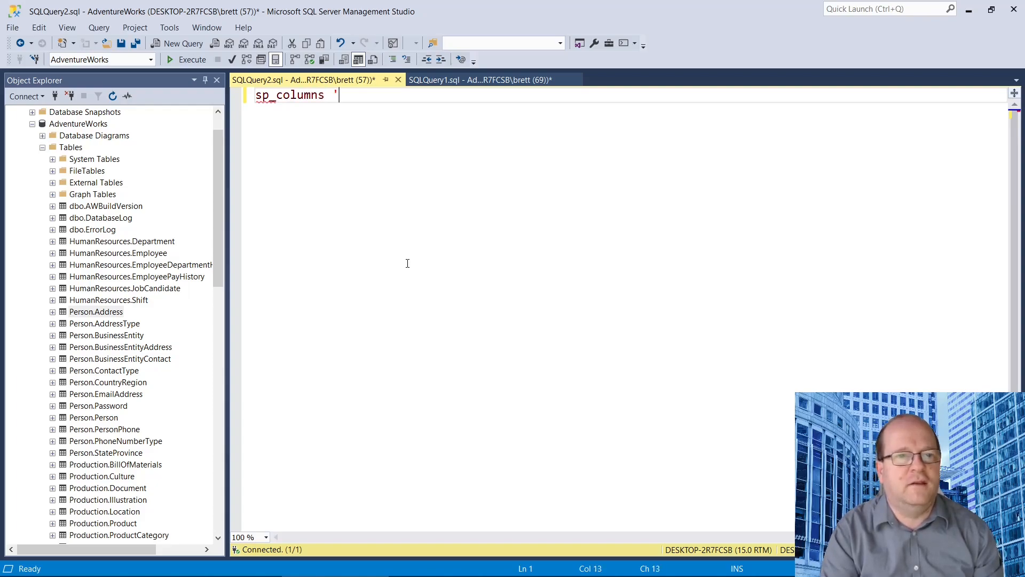
{"action": "type", "text": "'"}
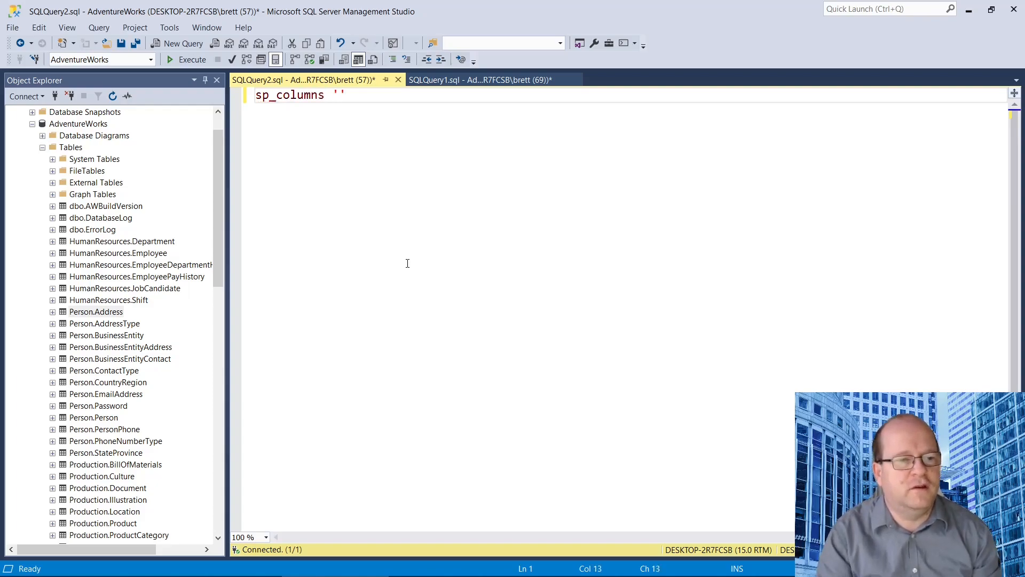
{"action": "type", "text": "Addr"}
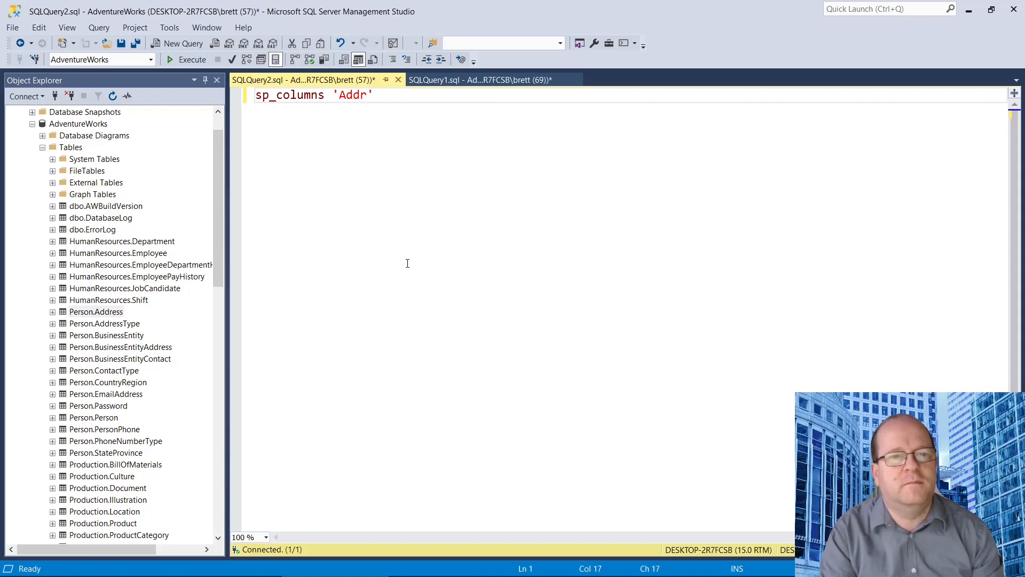
{"action": "left_click", "coordinate": [190, 60]}
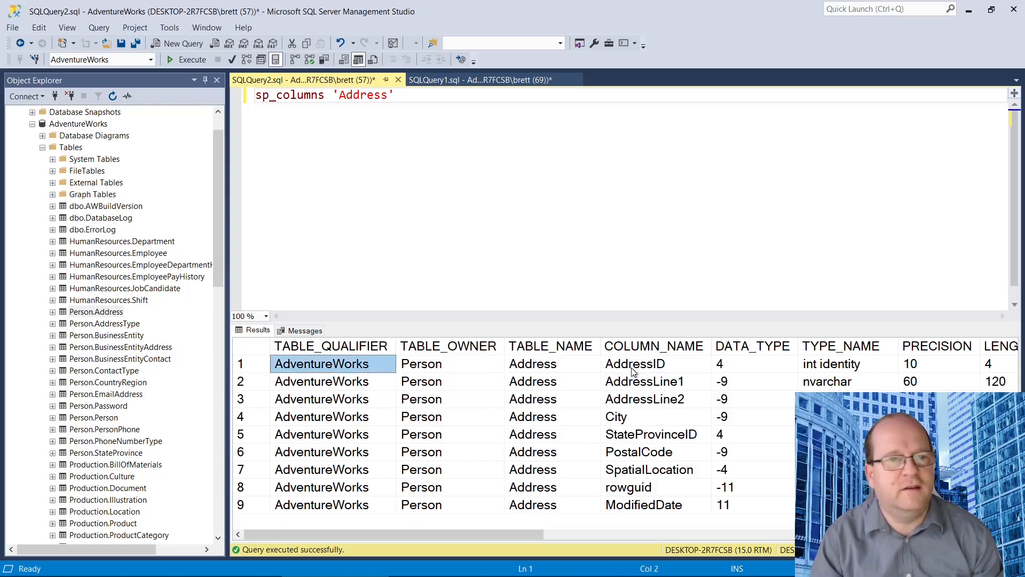
{"action": "left_click", "coordinate": [634, 363]}
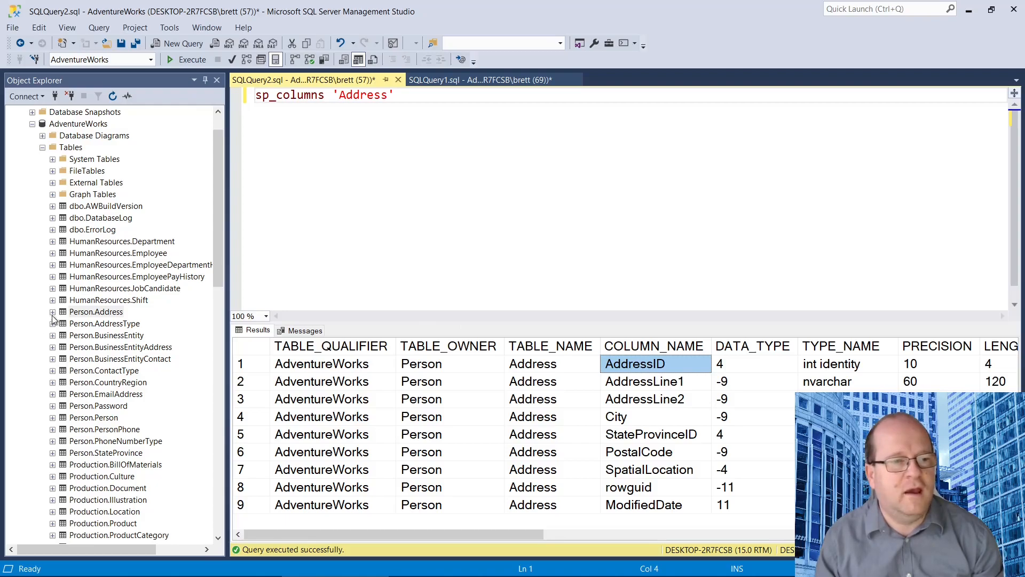
- Expand Person.Address's Columns in Object Explorer and scan the sp_columns grid rightward
{"action": "left_click", "coordinate": [53, 311]}
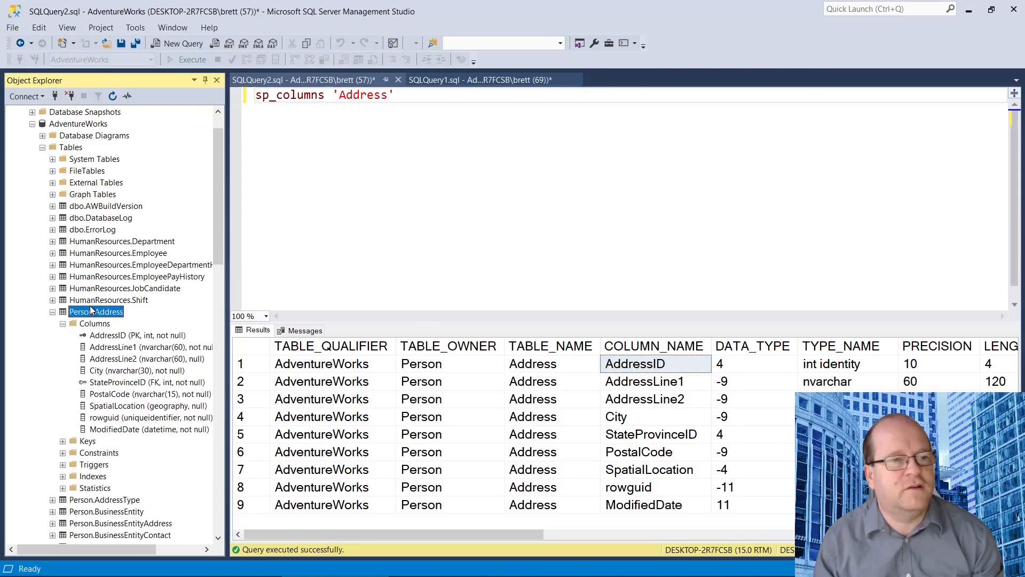
{"action": "mouse_move", "coordinate": [395, 226]}
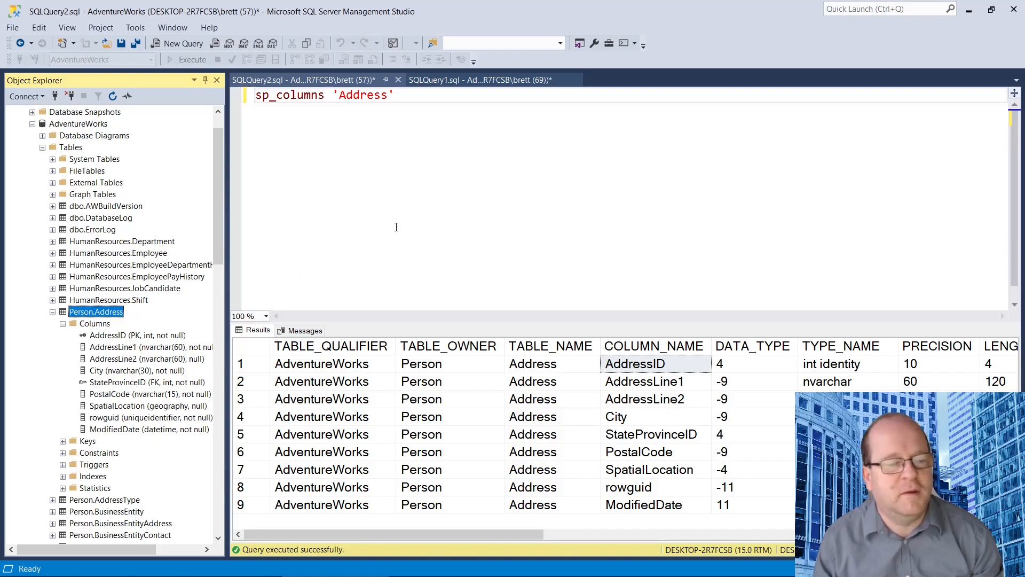
{"action": "mouse_move", "coordinate": [672, 422]}
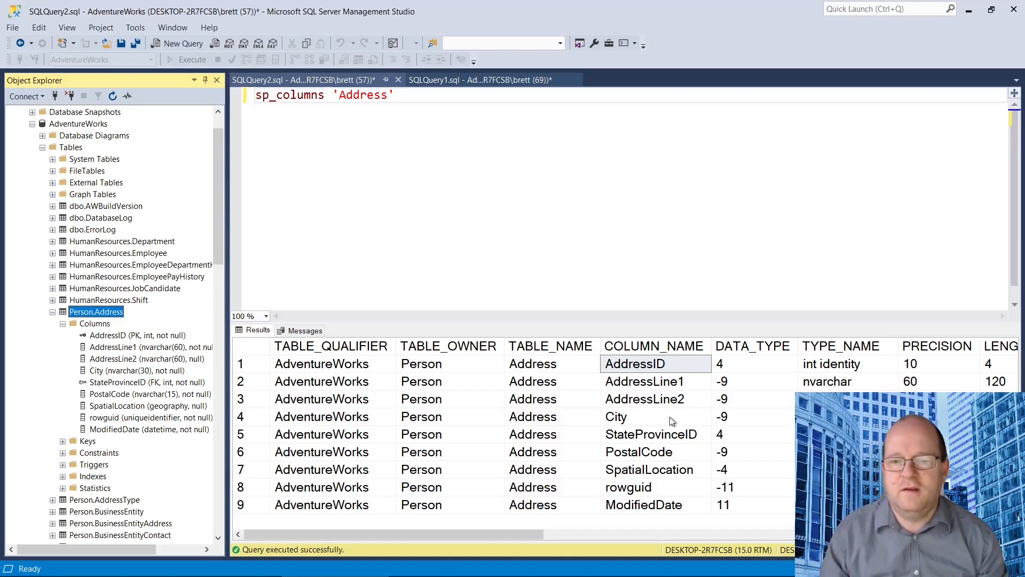
{"action": "scroll", "scroll_direction": "right", "scroll_amount": 3}
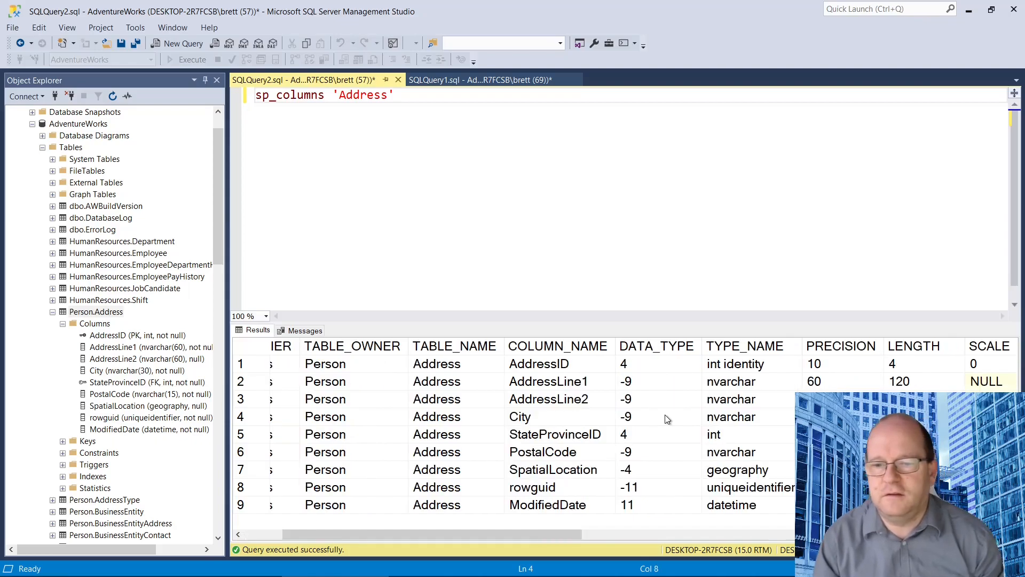
{"action": "scroll", "scroll_direction": "right", "scroll_amount": 3}
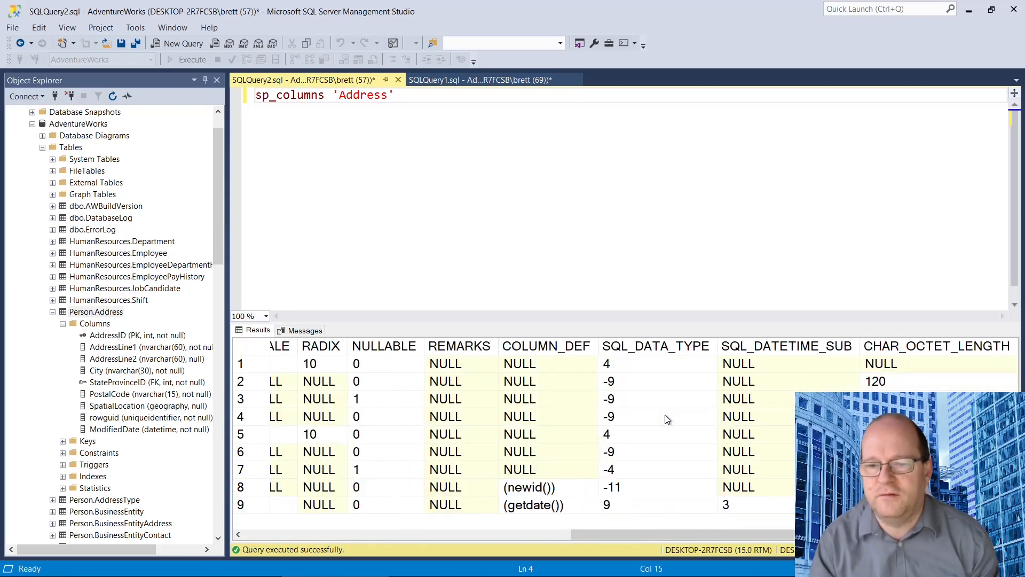
{"action": "scroll", "scroll_direction": "right", "scroll_amount": 3}
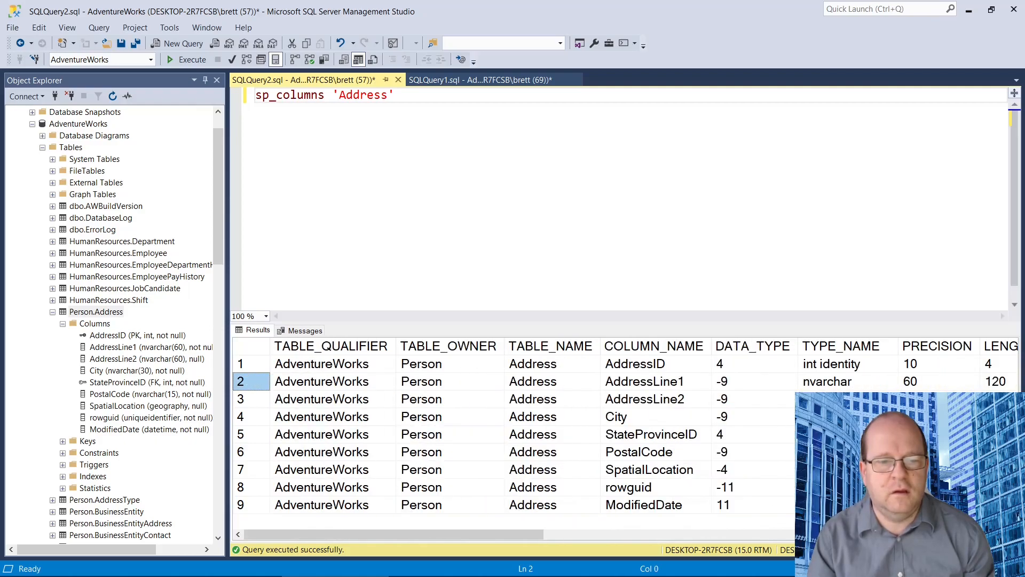
- In a fresh query window run select * from sys.columns and check an object_id value
{"action": "left_click", "coordinate": [182, 43]}
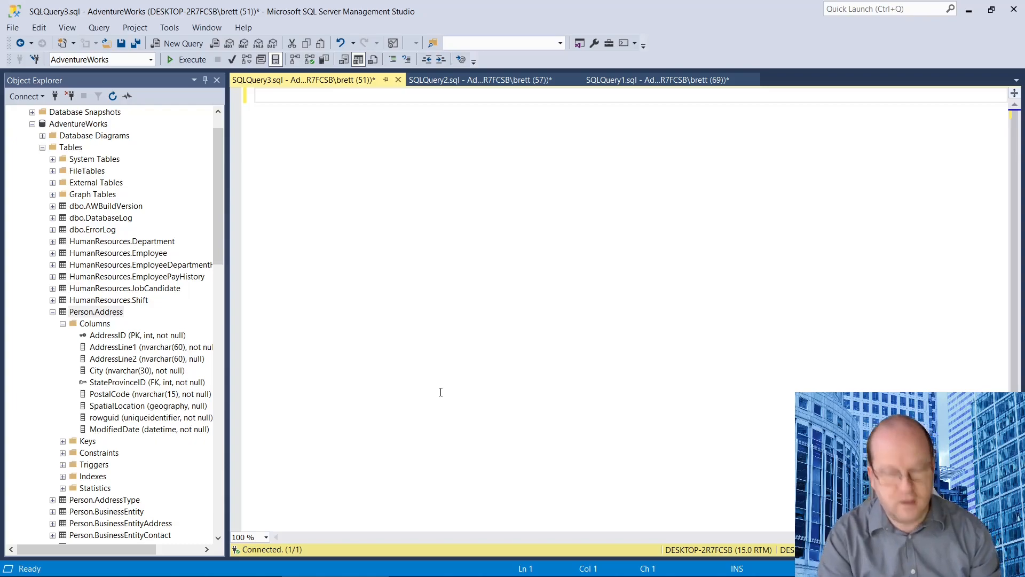
{"action": "type", "text": "se;le"}
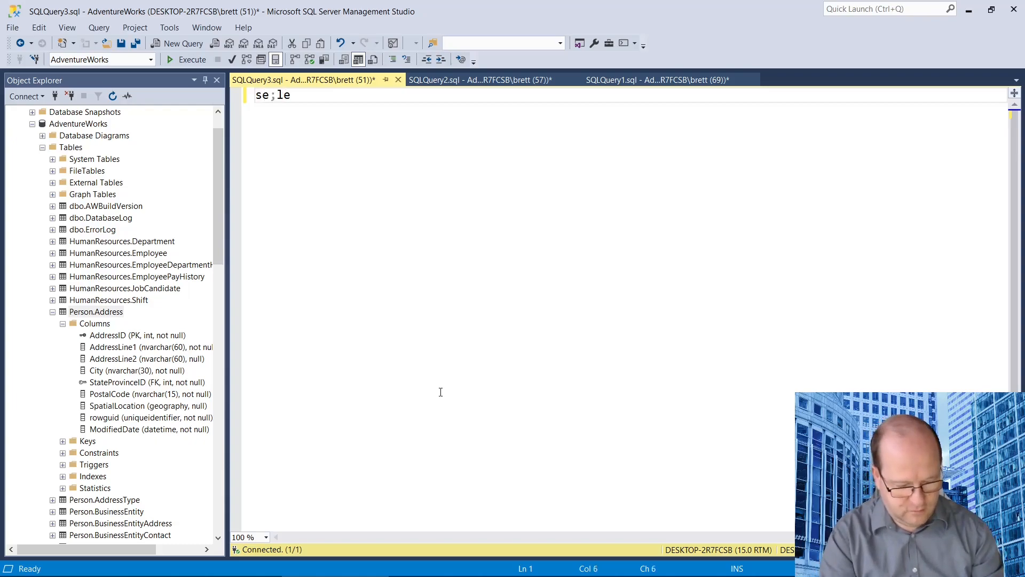
{"action": "type", "text": "select * from s"}
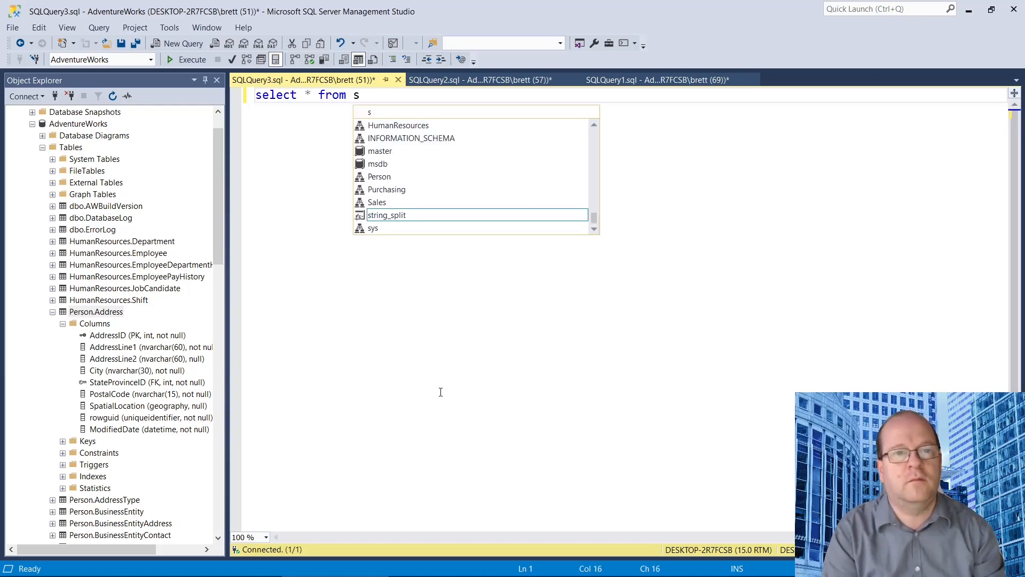
{"action": "type", "text": "ys.columns"}
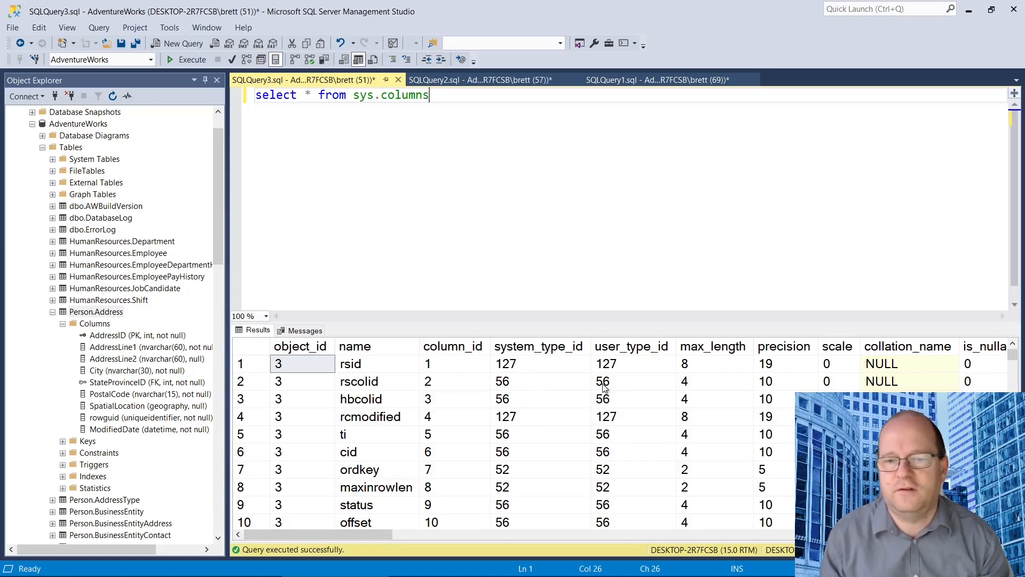
{"action": "left_click", "coordinate": [301, 363]}
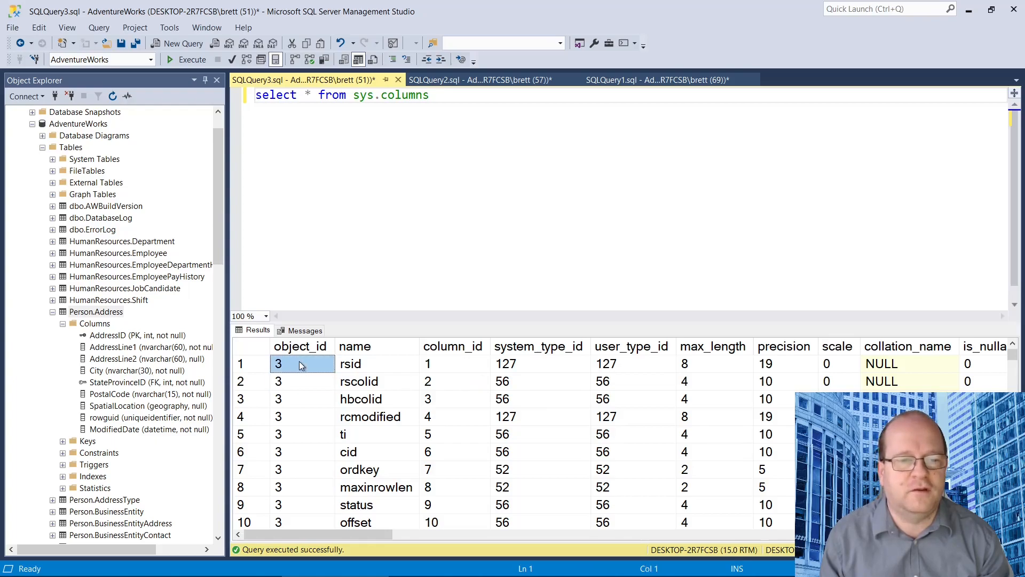
{"action": "left_click", "coordinate": [302, 398]}
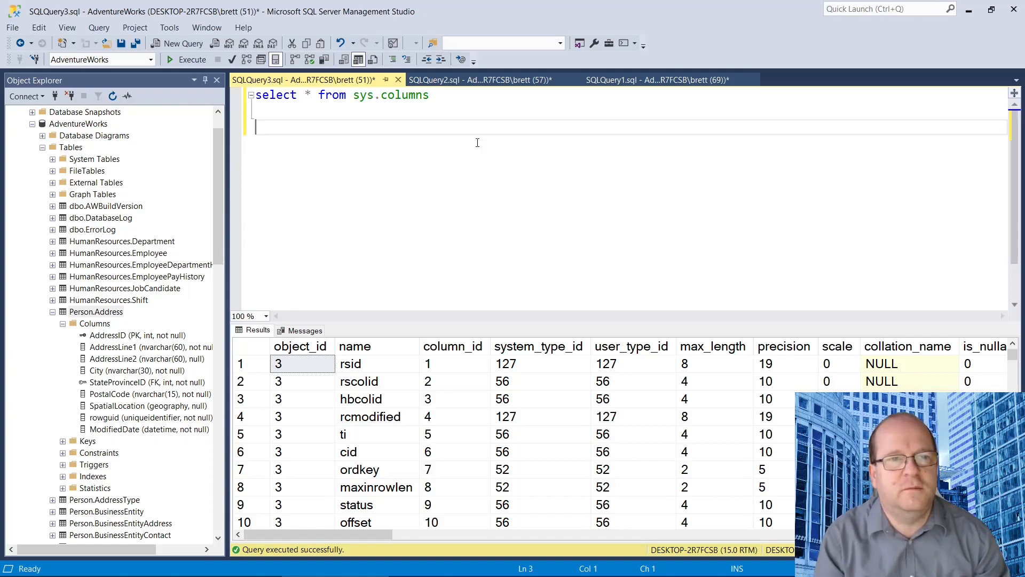
{"action": "type", "text": "select * from sys.tables where name = 'Address'"}
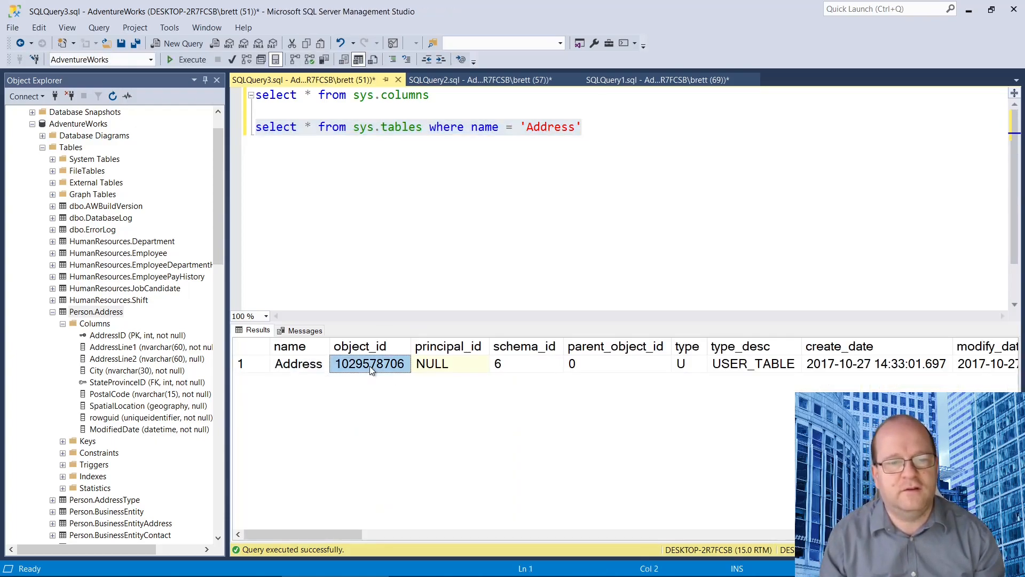
{"action": "right_click", "coordinate": [371, 364]}
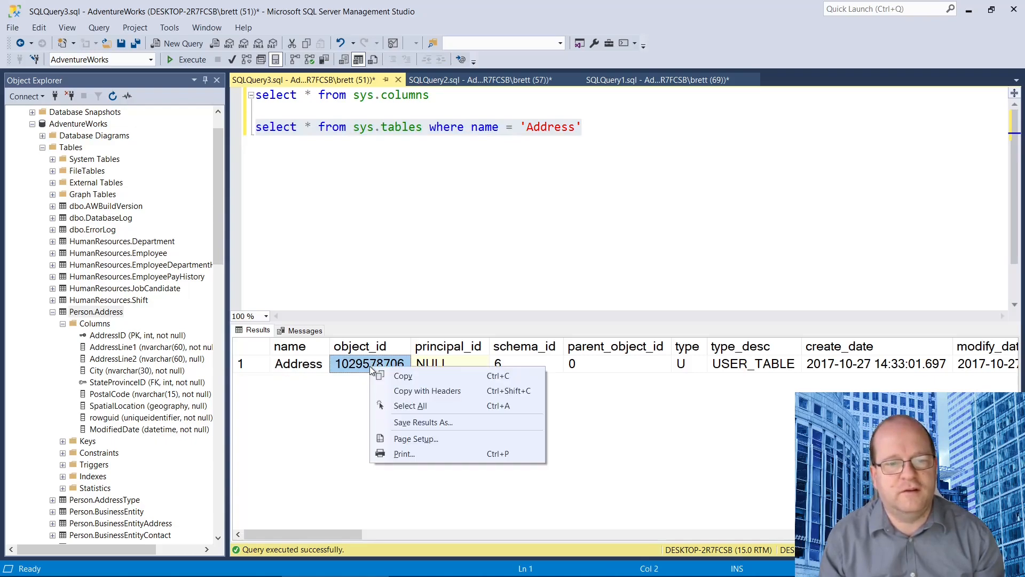
{"action": "left_click", "coordinate": [625, 120]}
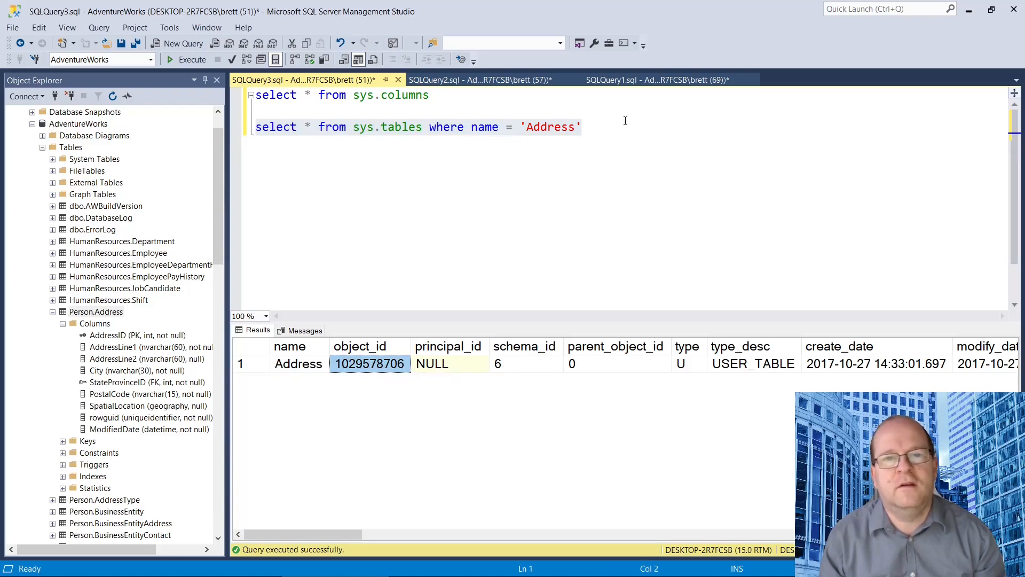
{"action": "type", "text": "select * from s"}
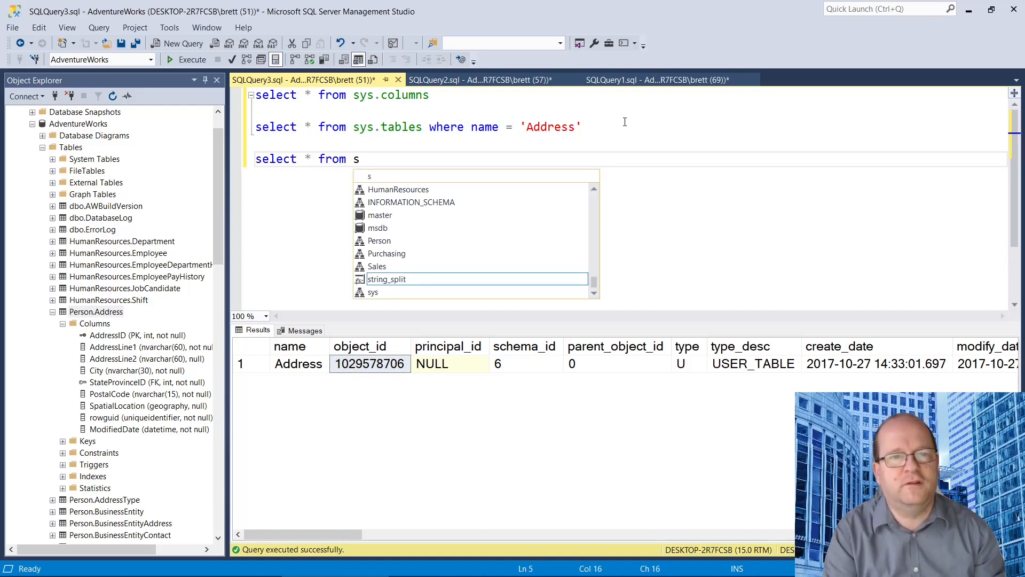
{"action": "type", "text": "ys.columns"}
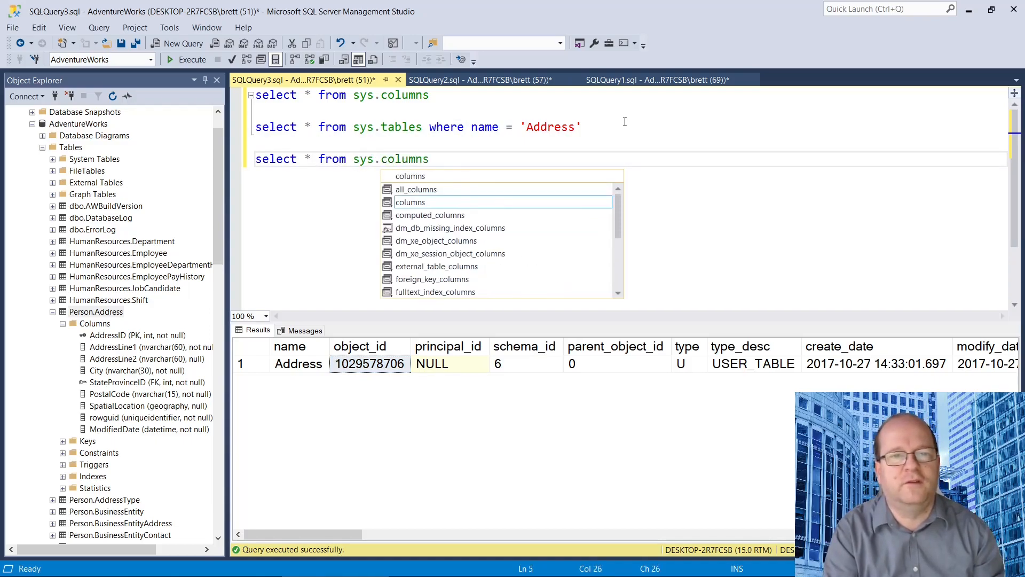
{"action": "type", "text": "where object_id = 1029578706"}
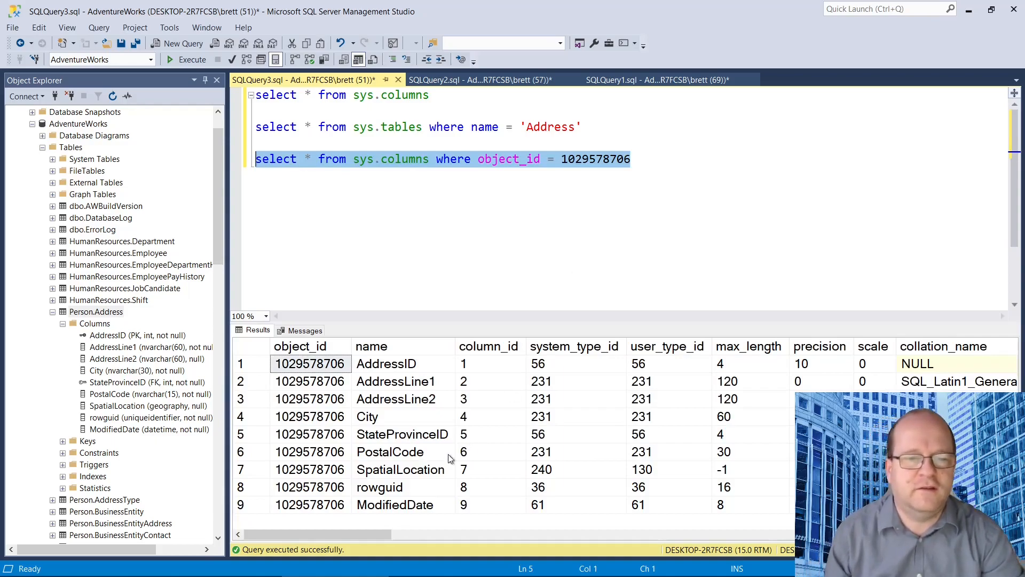
{"action": "left_click", "coordinate": [385, 363]}
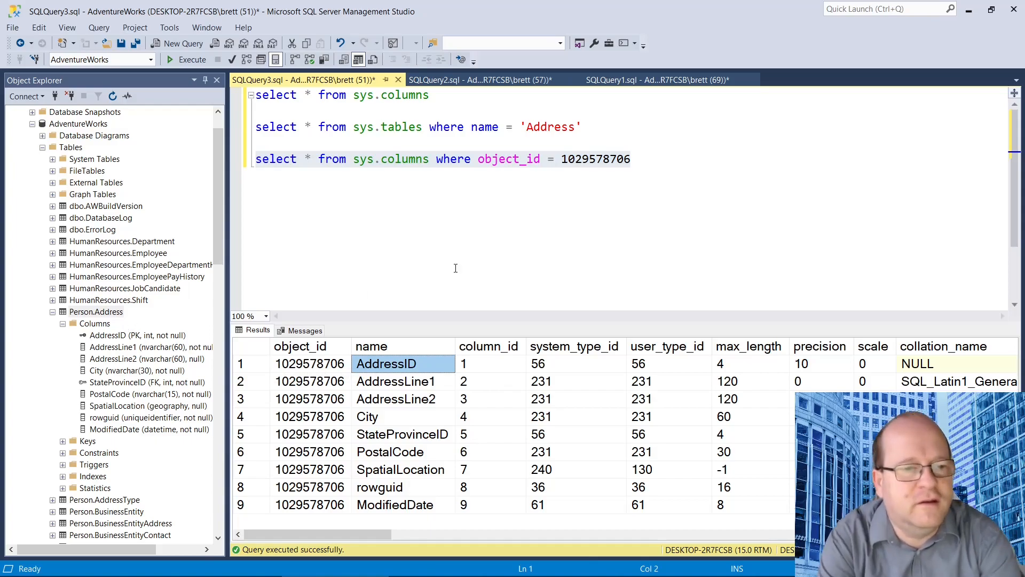
{"action": "mouse_move", "coordinate": [499, 381]}
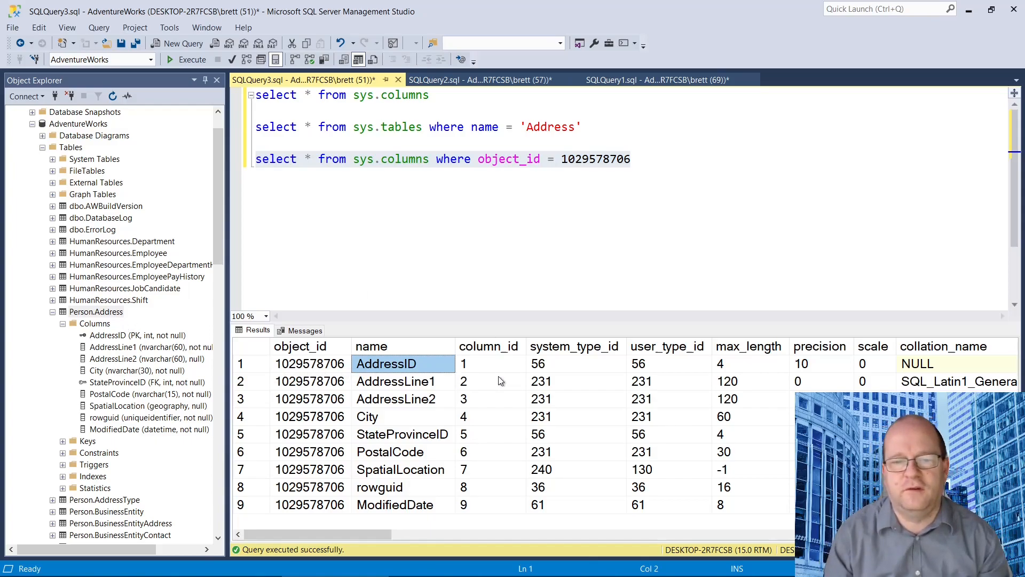
{"action": "left_click", "coordinate": [820, 382]}
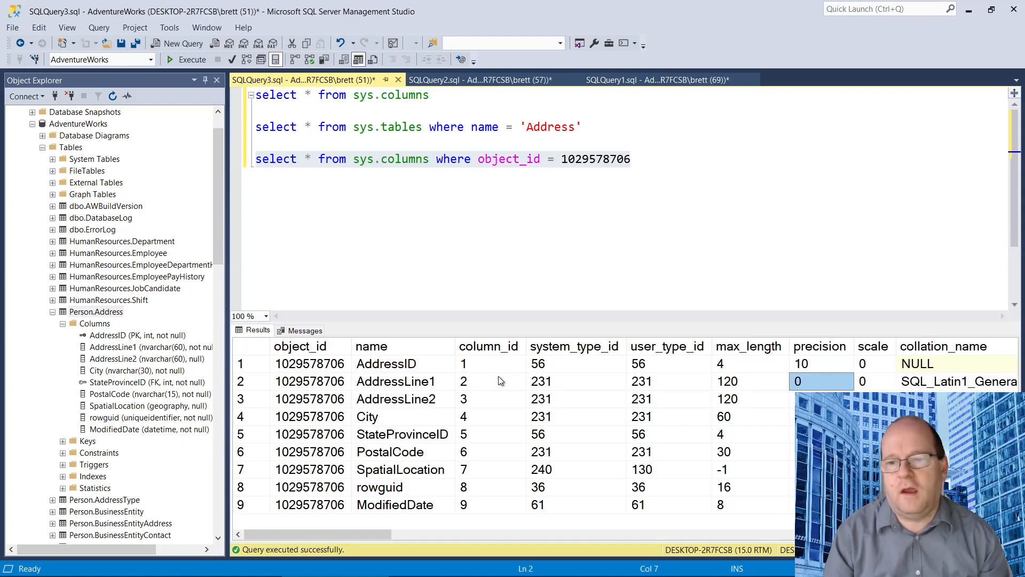
{"action": "scroll", "scroll_direction": "right", "scroll_amount": 3}
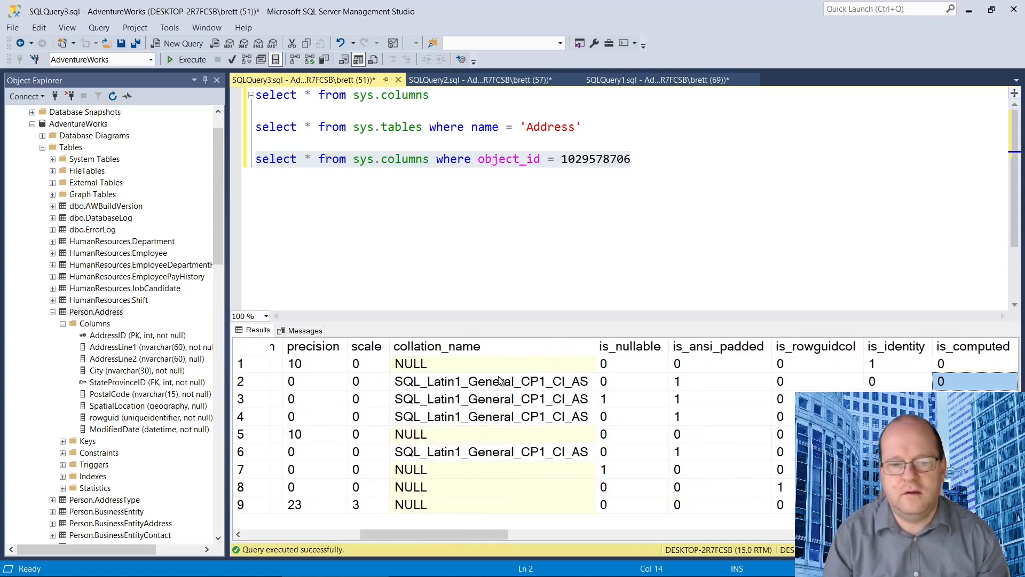
{"action": "scroll", "scroll_direction": "right", "scroll_amount": 3}
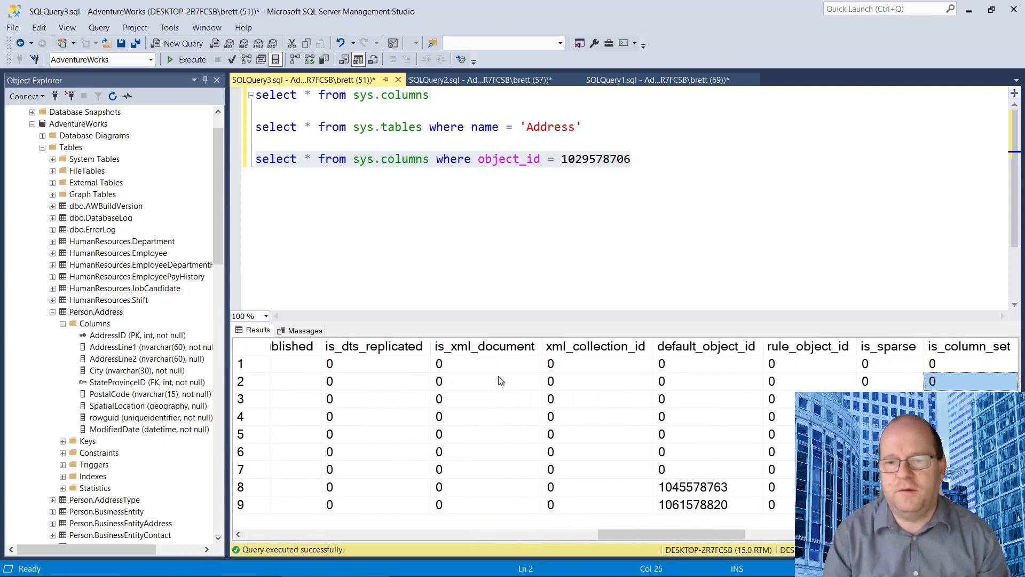
{"action": "scroll", "scroll_direction": "right", "scroll_amount": 3}
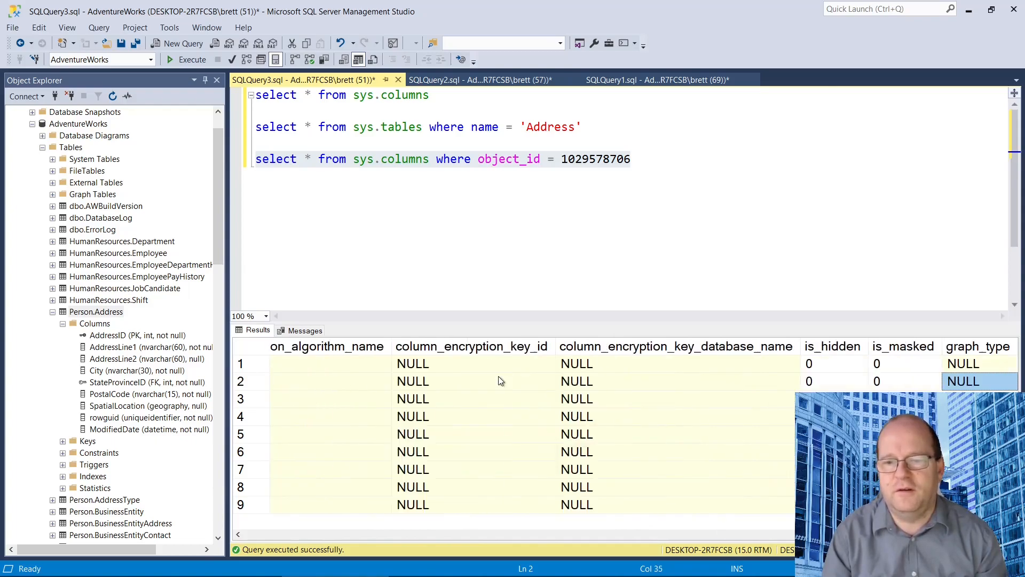
{"action": "scroll", "scroll_direction": "left", "scroll_amount": 3}
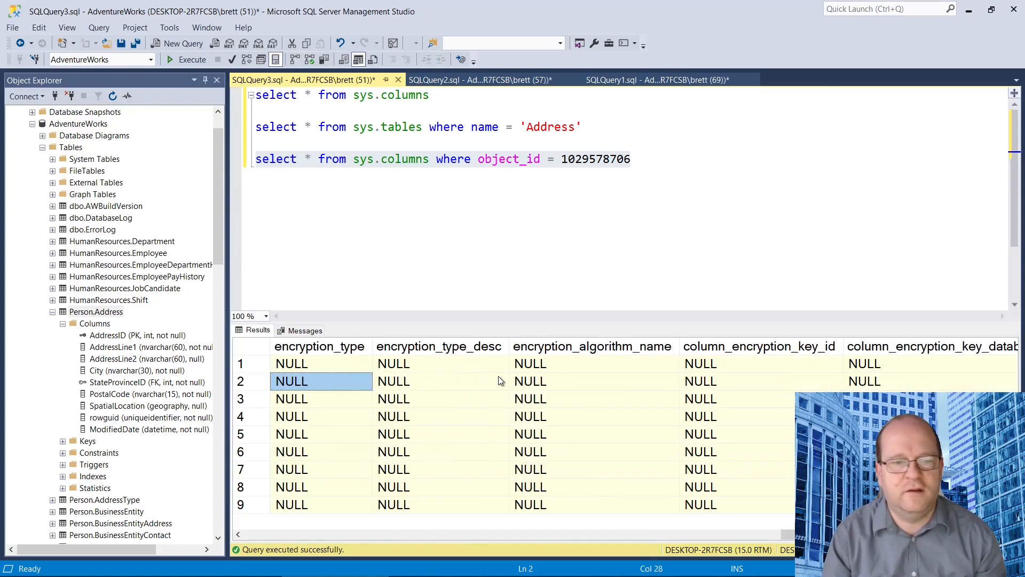
{"action": "scroll", "scroll_direction": "right", "scroll_amount": 3}
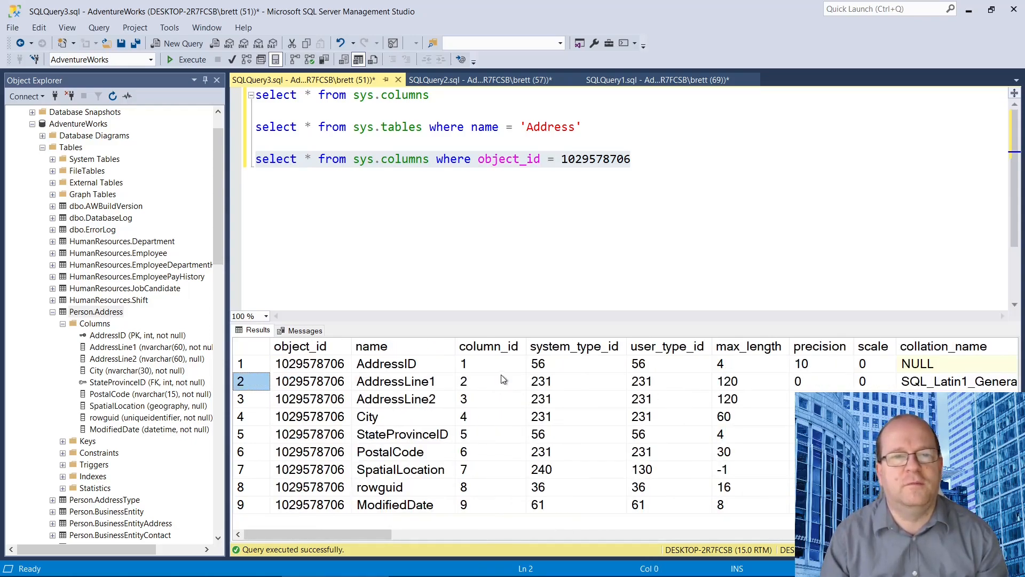
- Run the unfiltered select * from sys.tables and look through the 71 AdventureWorks tables
{"action": "left_click", "coordinate": [490, 159]}
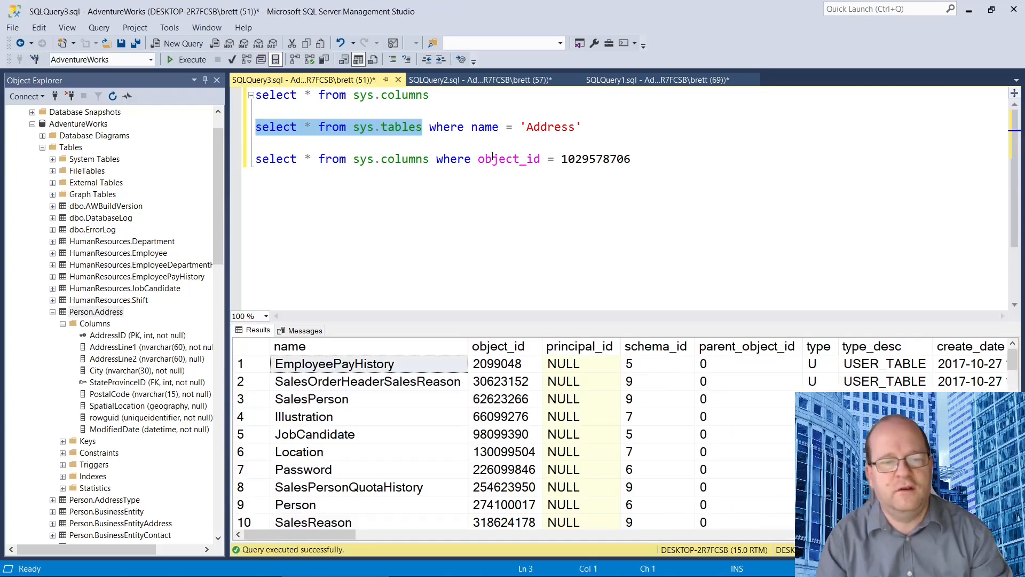
{"action": "scroll", "scroll_direction": "down", "scroll_amount": 3}
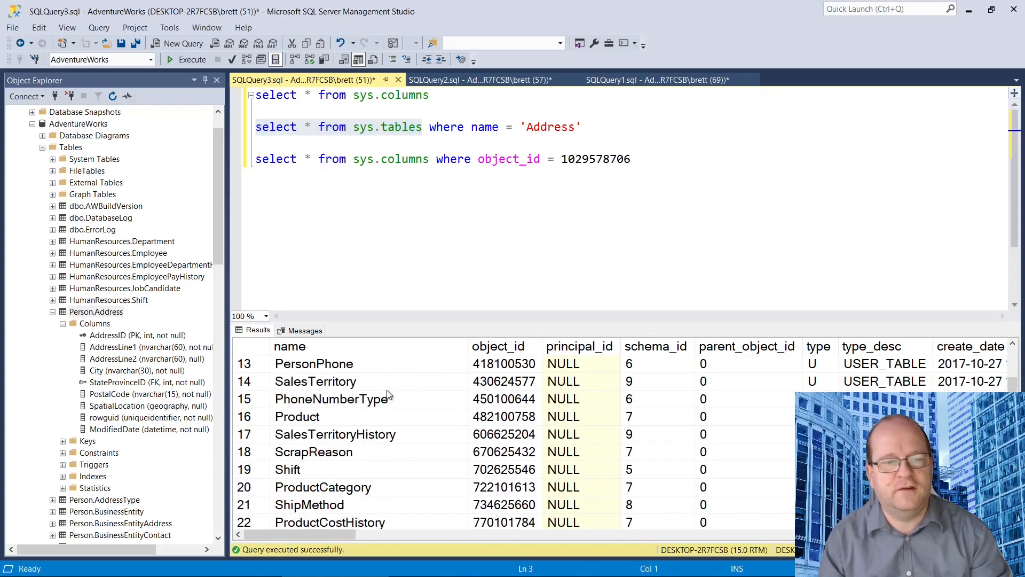
{"action": "scroll", "scroll_direction": "down", "scroll_amount": 3}
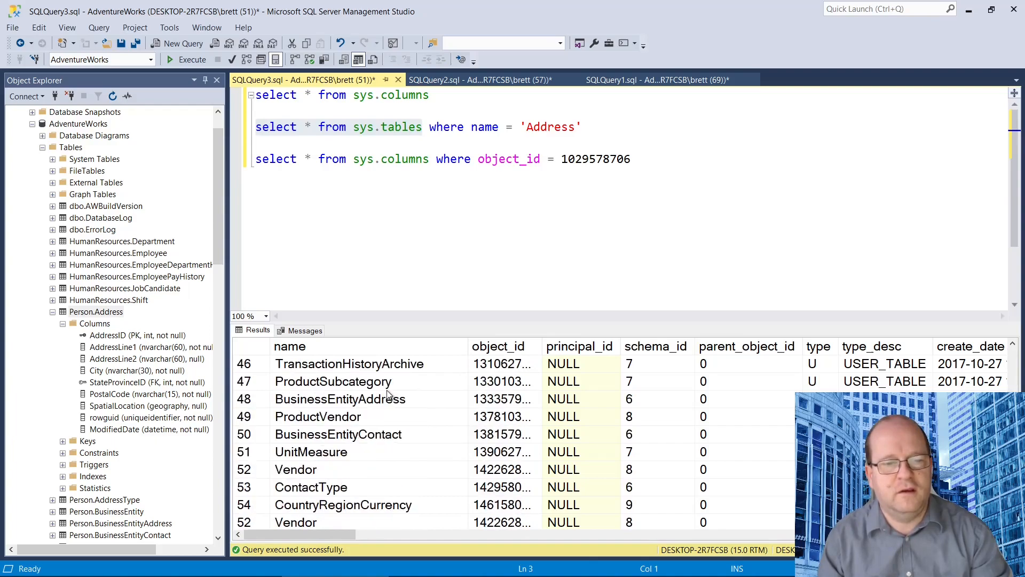
{"action": "scroll", "scroll_direction": "down", "scroll_amount": 3}
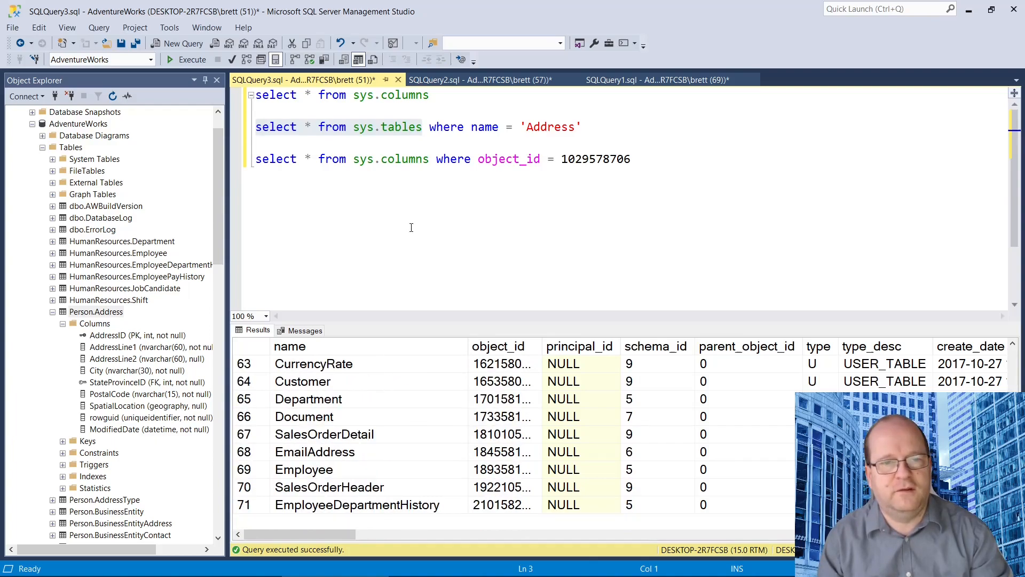
{"action": "left_click", "coordinate": [326, 206]}
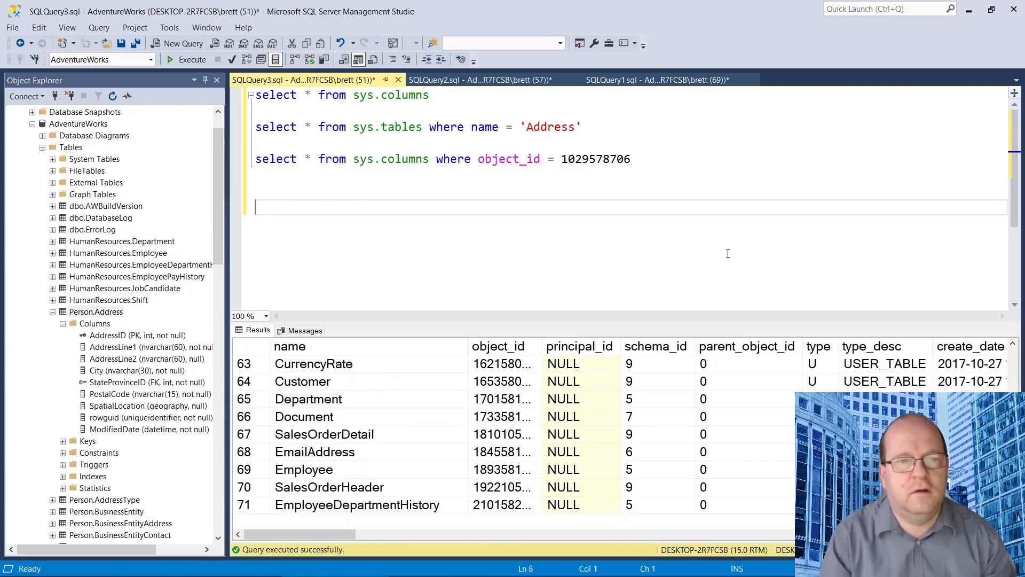
- Add select * from sys.all_columns below the queries and run it alone
{"action": "type", "text": "select * from sys.all_columns"}
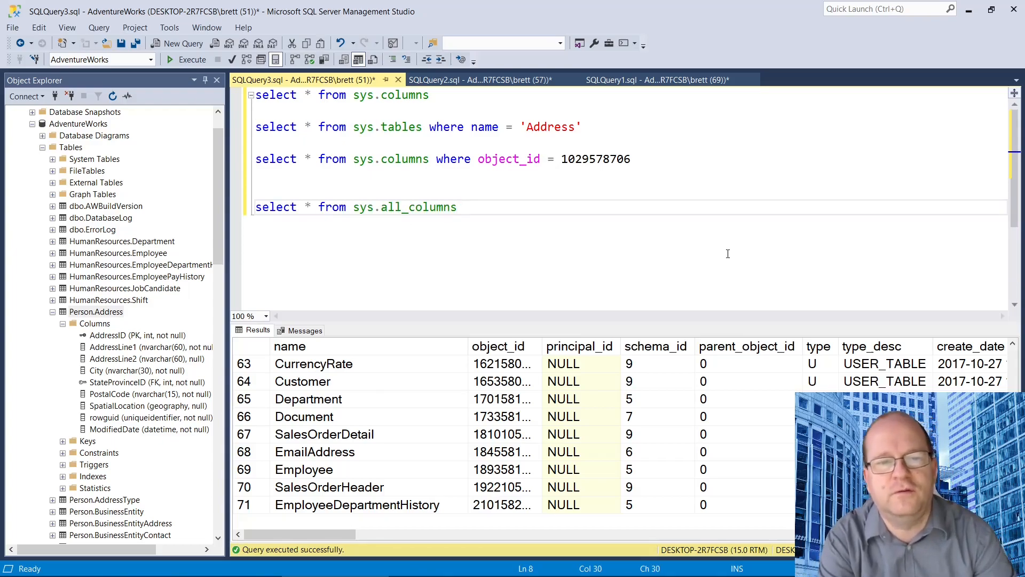
{"action": "triple_click", "coordinate": [357, 206]}
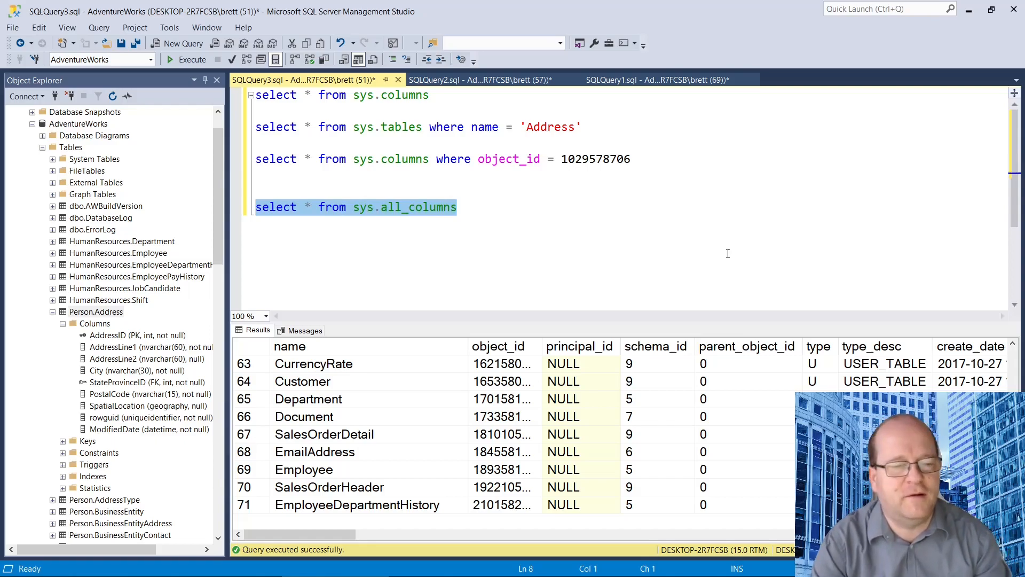
{"action": "left_click", "coordinate": [191, 60]}
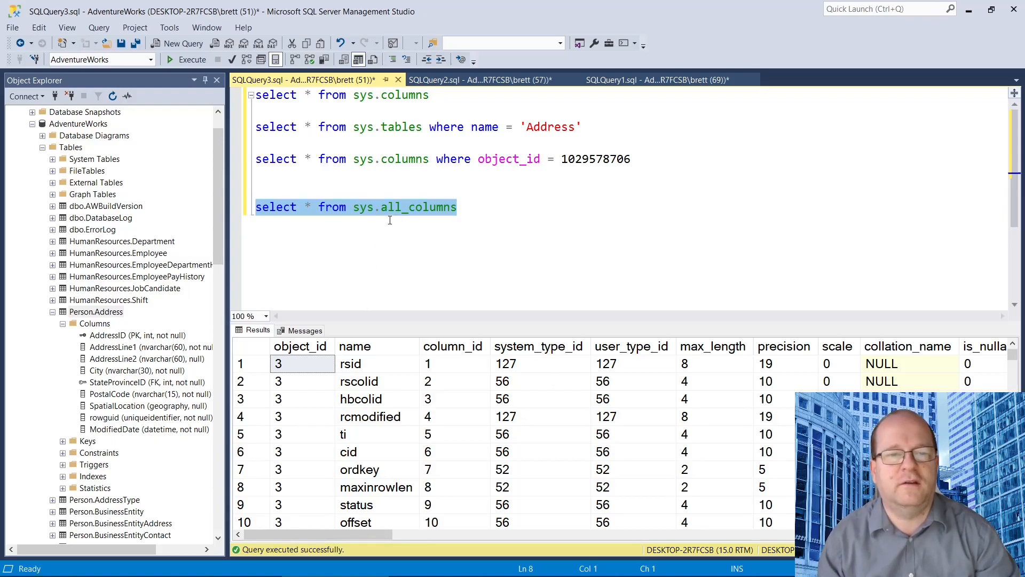
{"action": "left_click", "coordinate": [407, 159]}
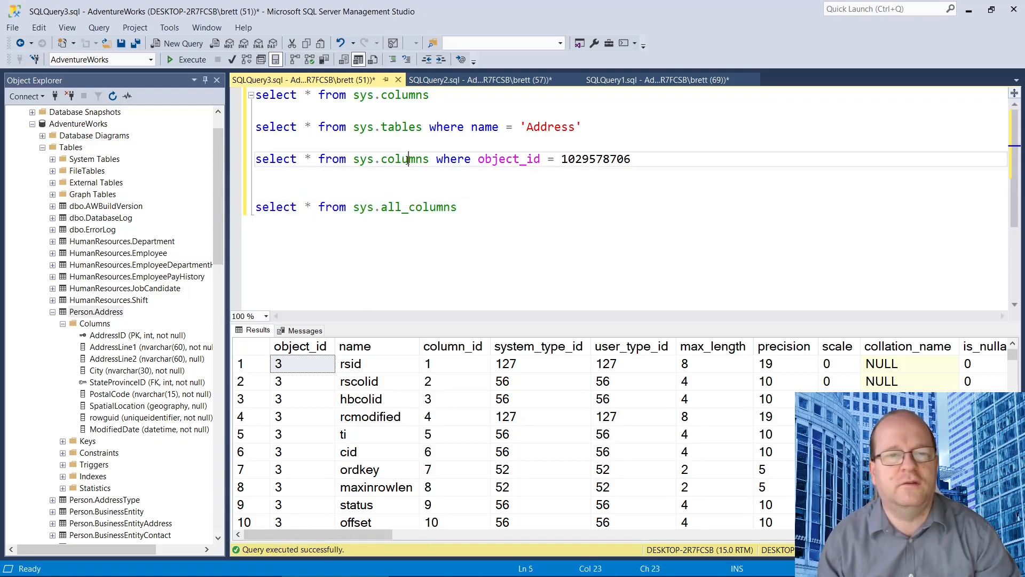
{"action": "left_click", "coordinate": [465, 206]}
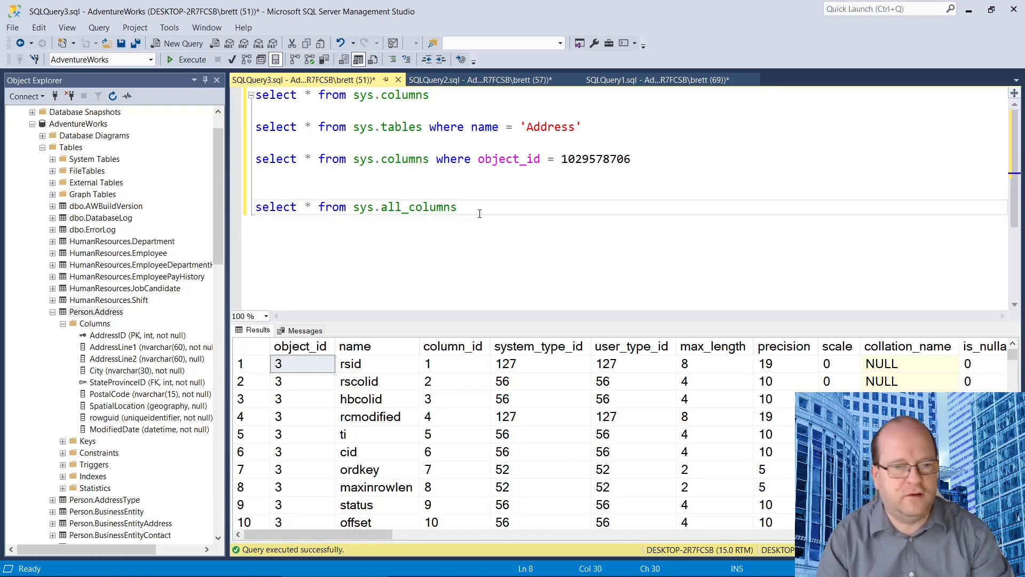
{"action": "left_click", "coordinate": [181, 42]}
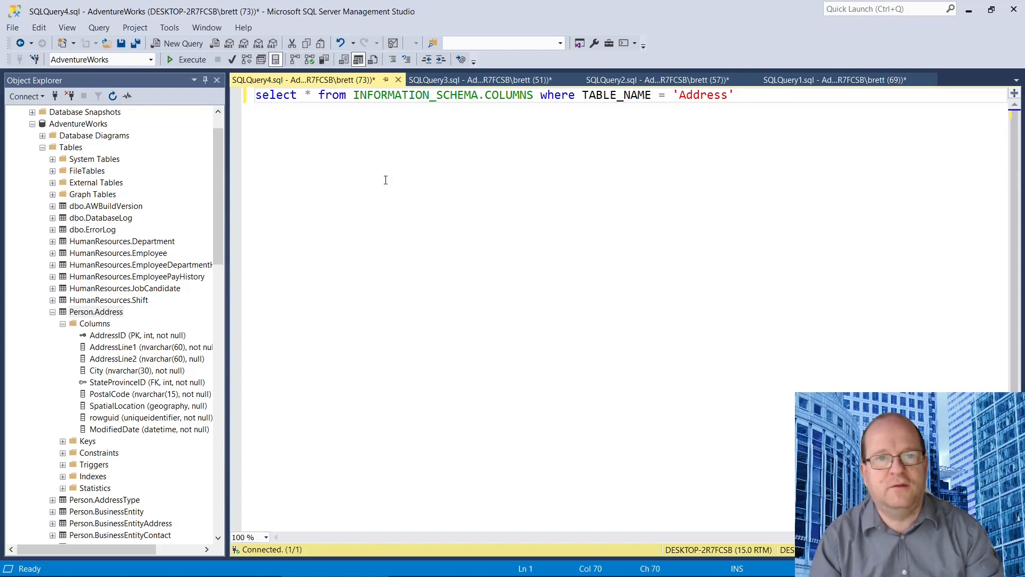
- Run SELECT * FROM INFORMATION_SCHEMA.COLUMNS WHERE TABLE_NAME = 'Address' and check the catalog, table and AddressID values
{"action": "left_click", "coordinate": [186, 60]}
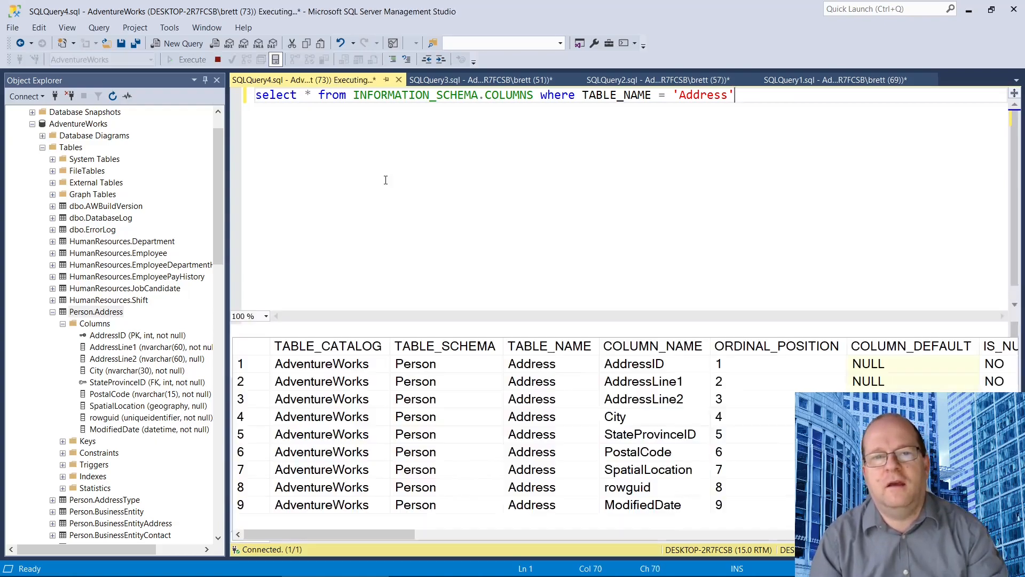
{"action": "left_click", "coordinate": [191, 60]}
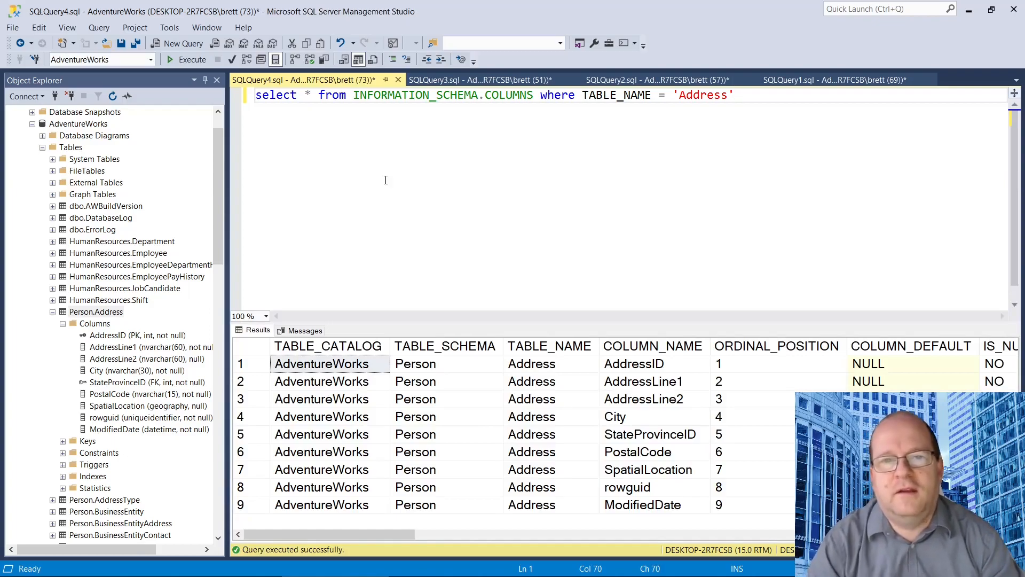
{"action": "left_click", "coordinate": [683, 95]}
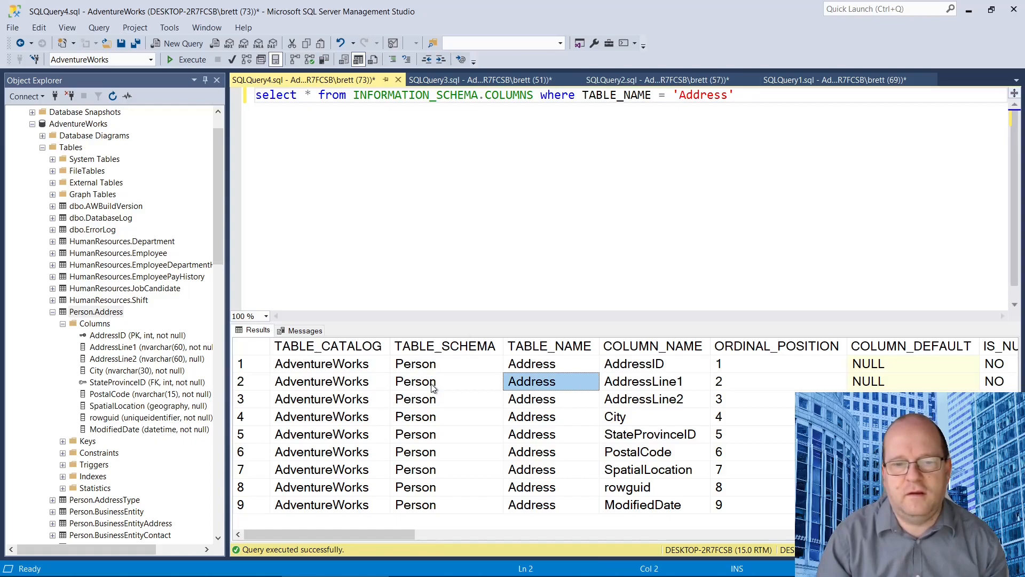
{"action": "left_click", "coordinate": [634, 363]}
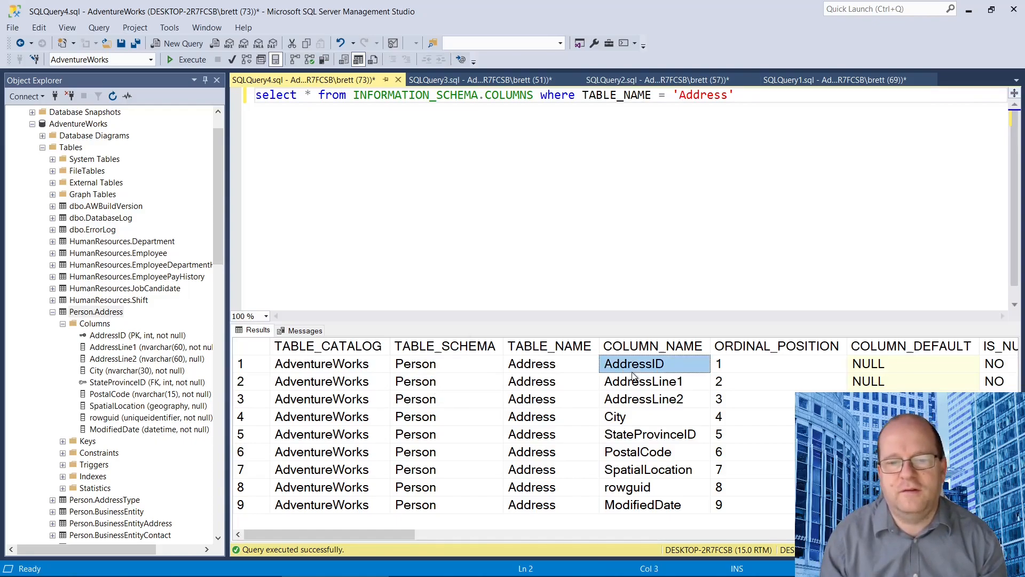
- Review the data types, lengths and nullability across the nine Address rows
{"action": "scroll", "scroll_direction": "right", "scroll_amount": 3}
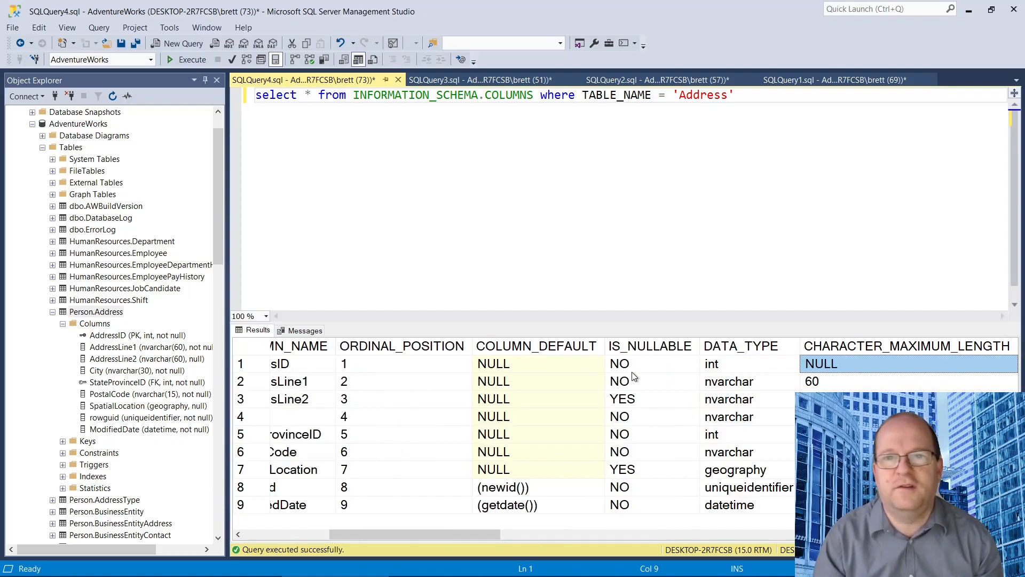
{"action": "scroll", "scroll_direction": "right", "scroll_amount": 3}
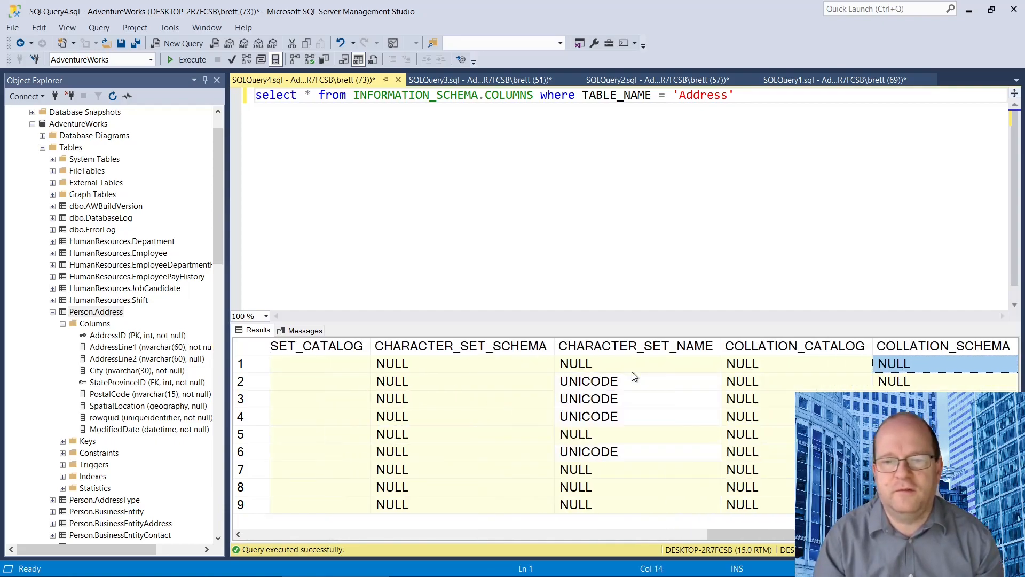
{"action": "scroll", "scroll_direction": "right", "scroll_amount": 3}
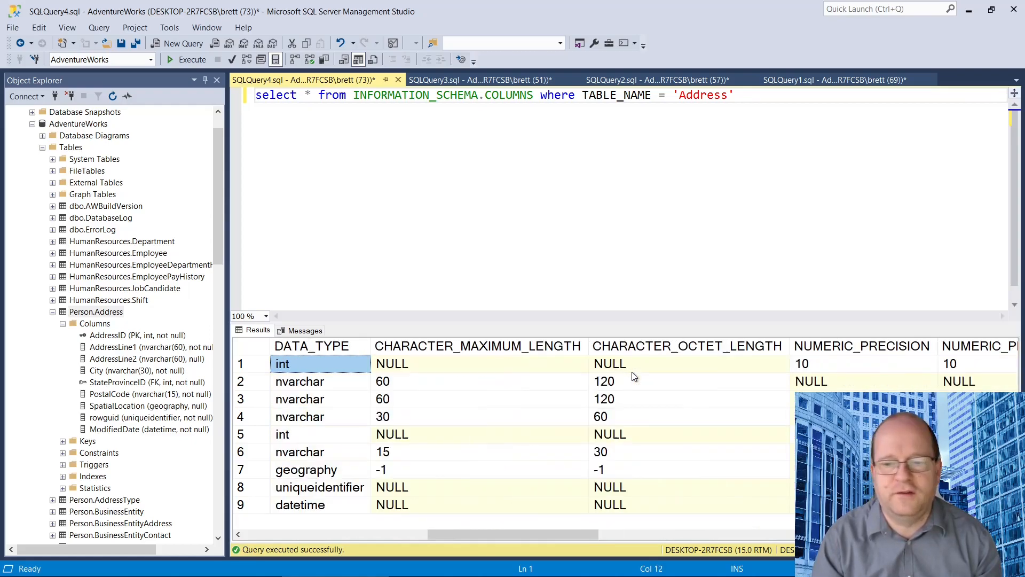
{"action": "scroll", "scroll_direction": "left", "scroll_amount": 3}
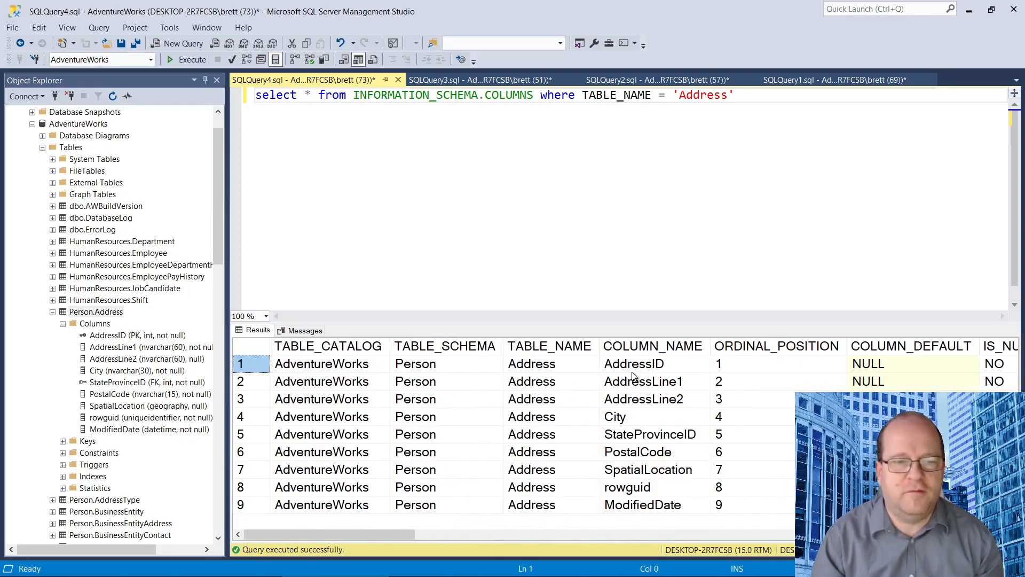
{"action": "left_click", "coordinate": [634, 363]}
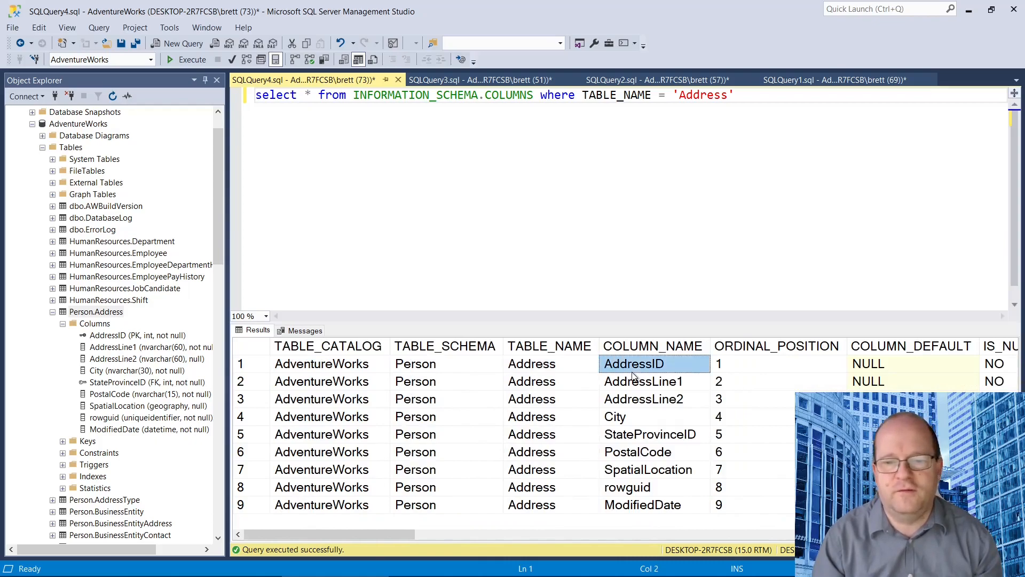
{"action": "left_click", "coordinate": [994, 363]}
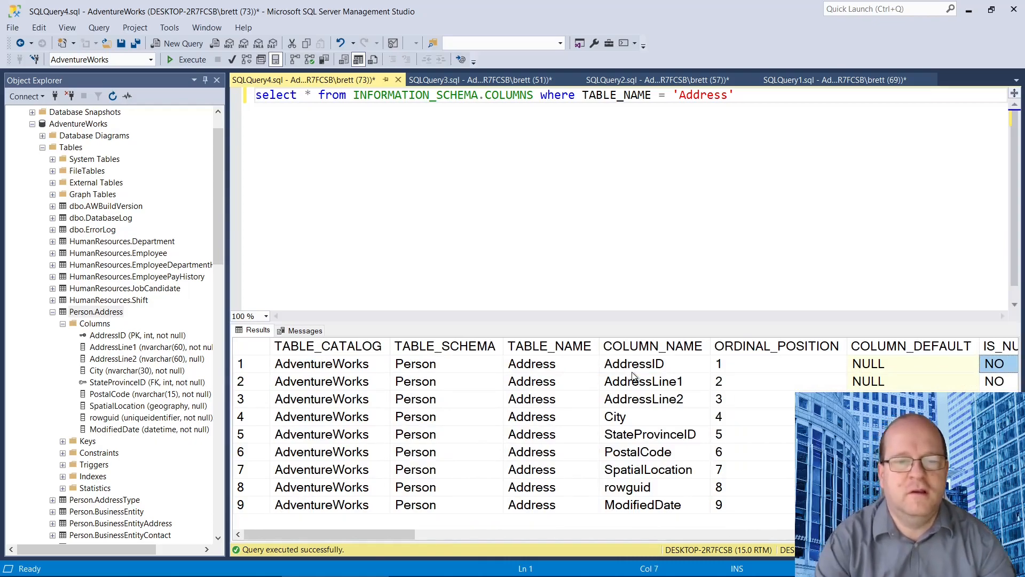